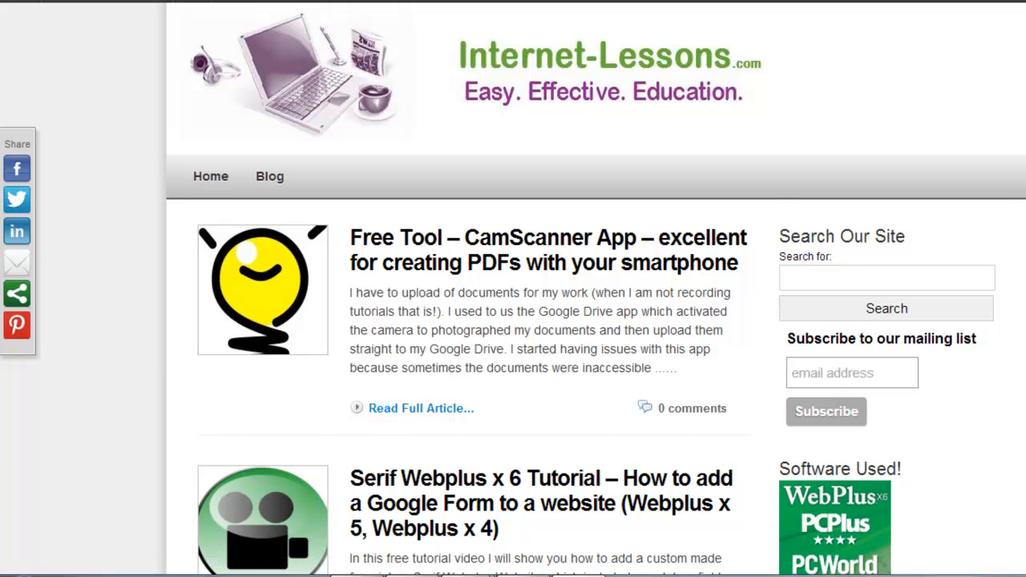
Open the WordPress admin dashboard and go to Plugins > Add New.
scroll(down, 3)
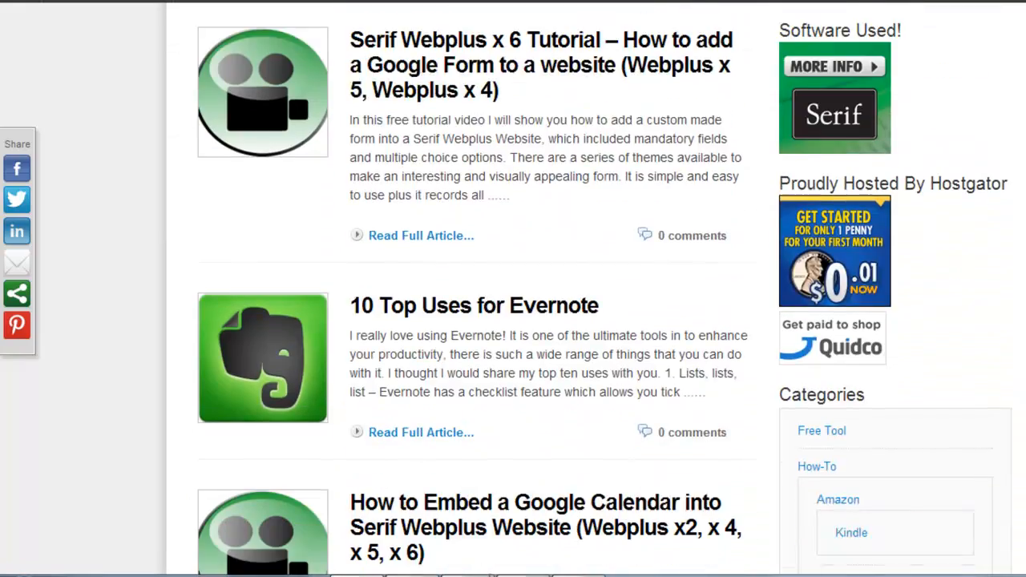
scroll(down, 3)
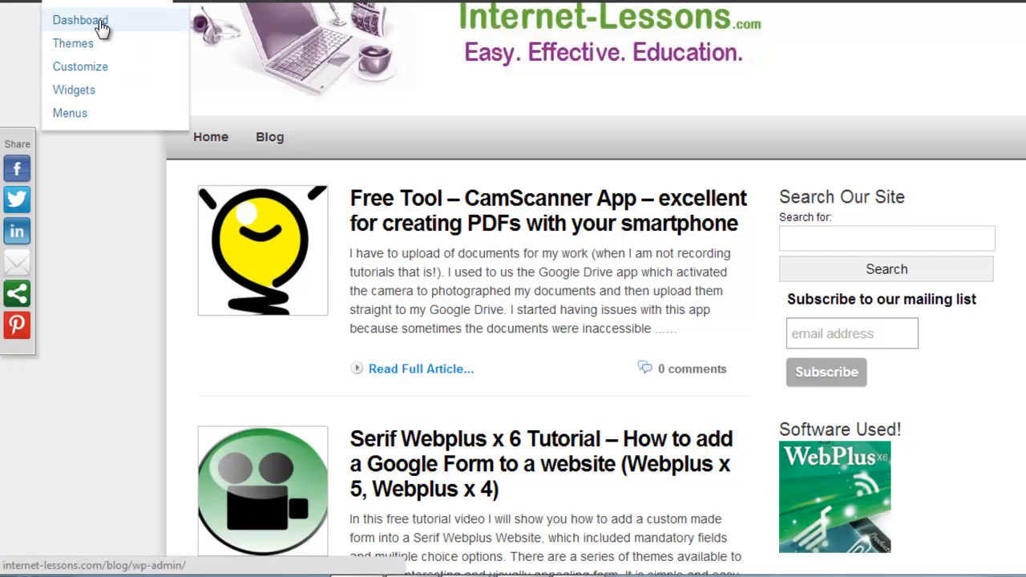
click(80, 20)
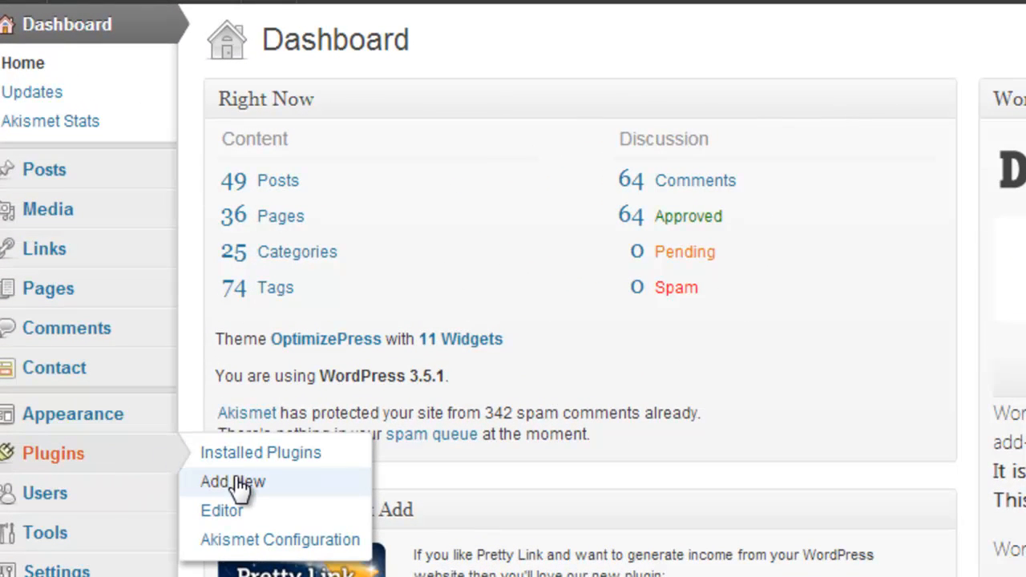
click(233, 481)
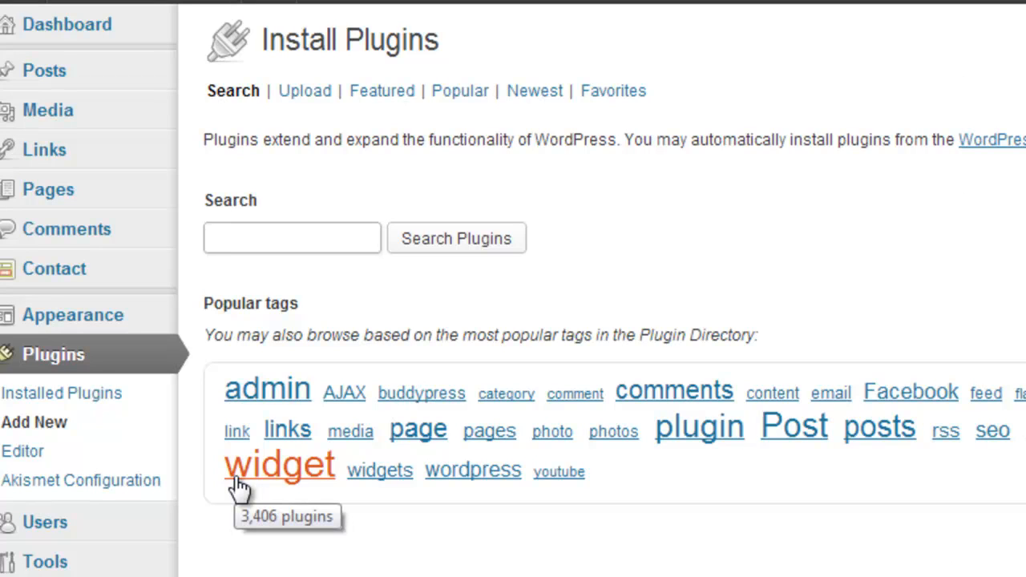
Search plugins for 'share this', confirming ShareThis is installed, then view Installed Plugins.
click(292, 237)
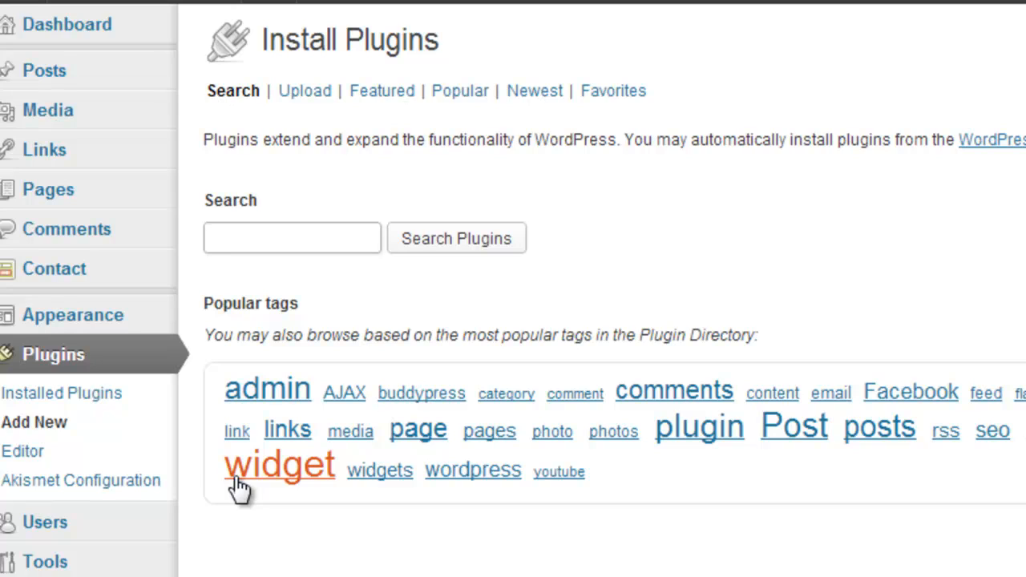
text(share this)
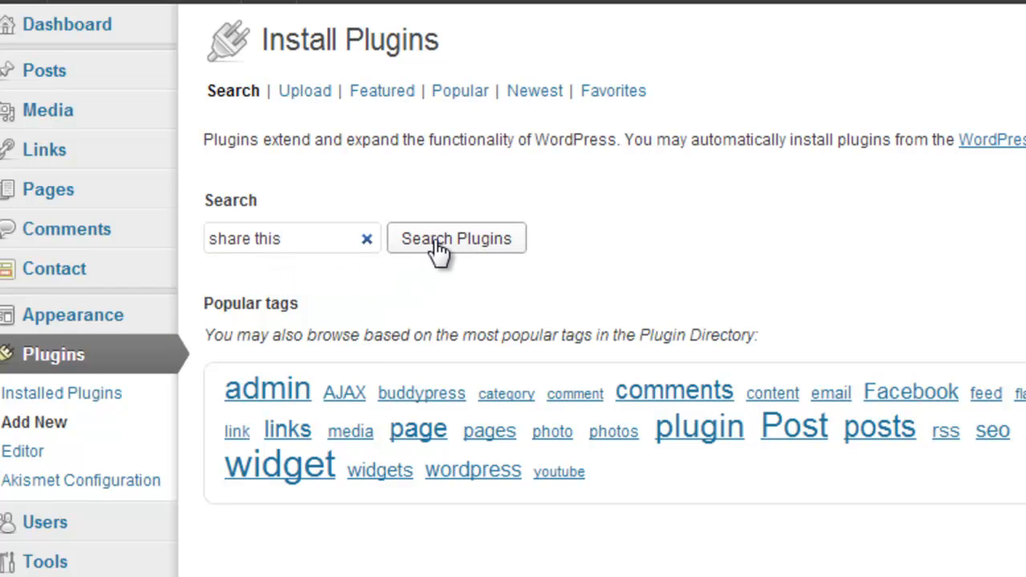
click(456, 238)
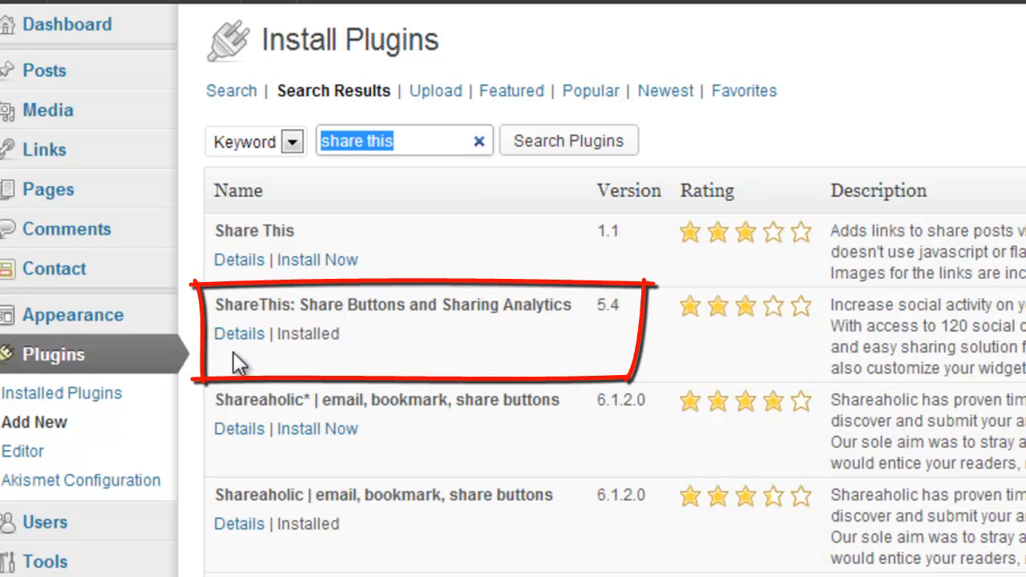
mouse_move(515, 335)
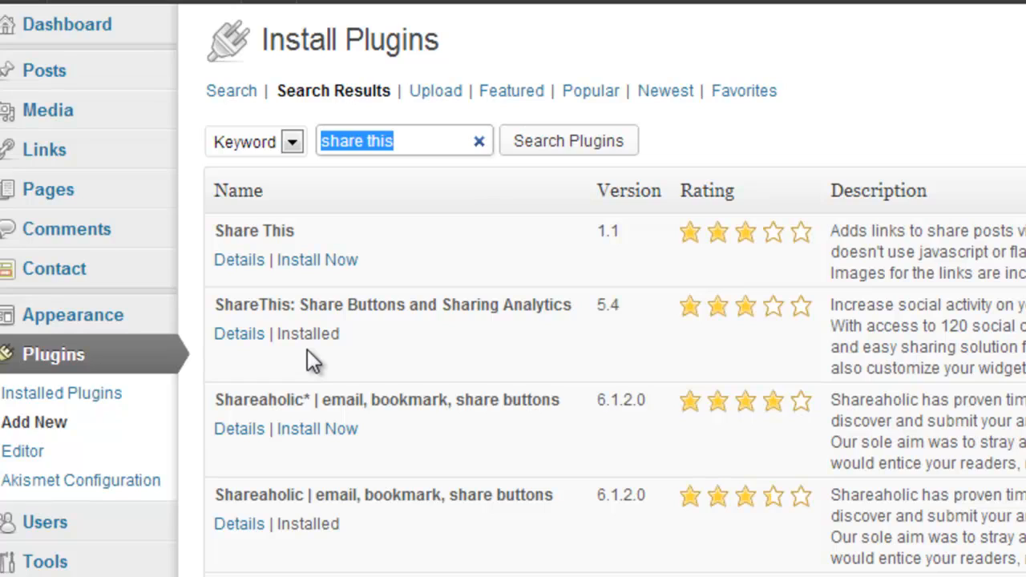
mouse_move(303, 343)
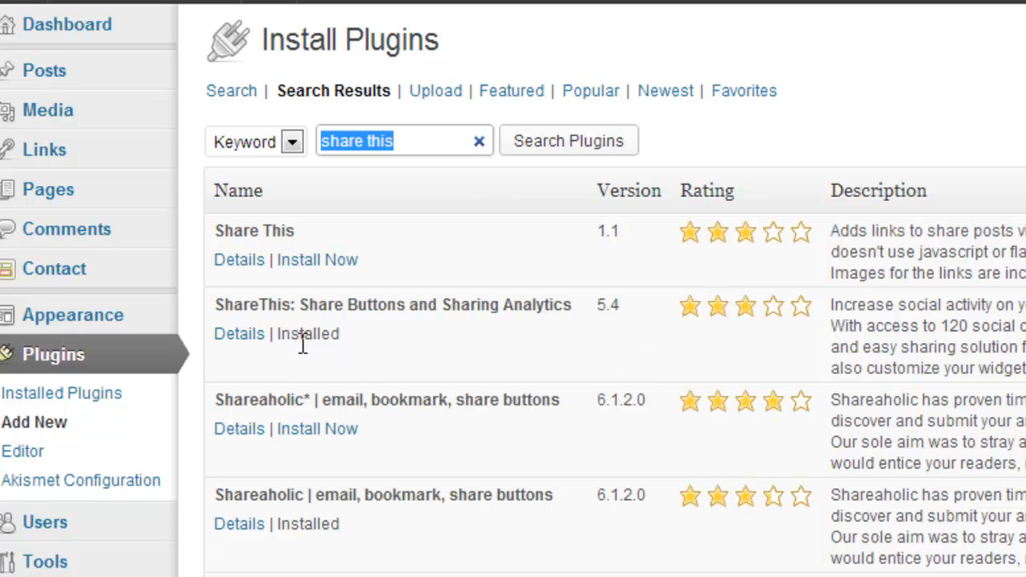
mouse_move(316, 260)
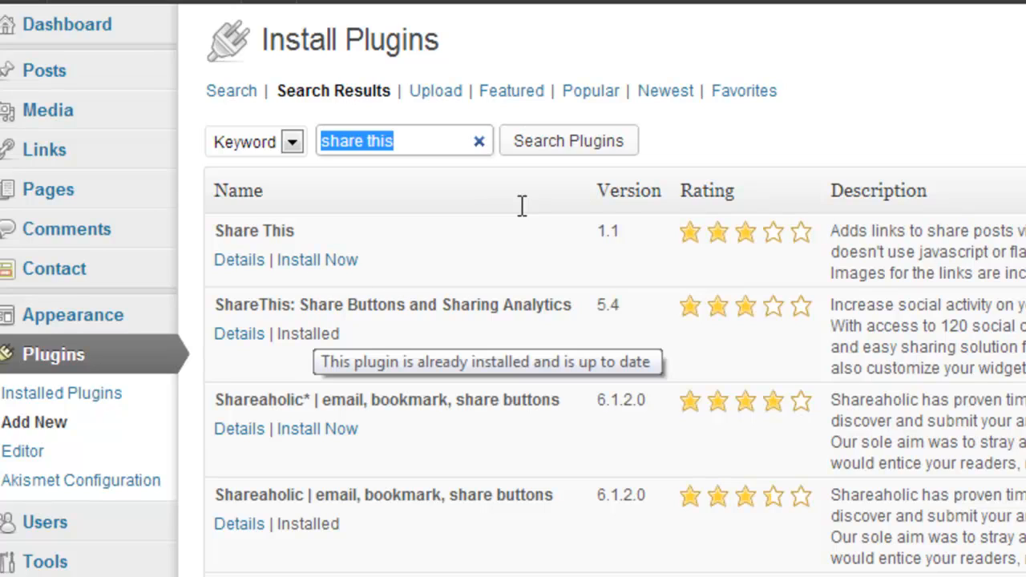
click(62, 393)
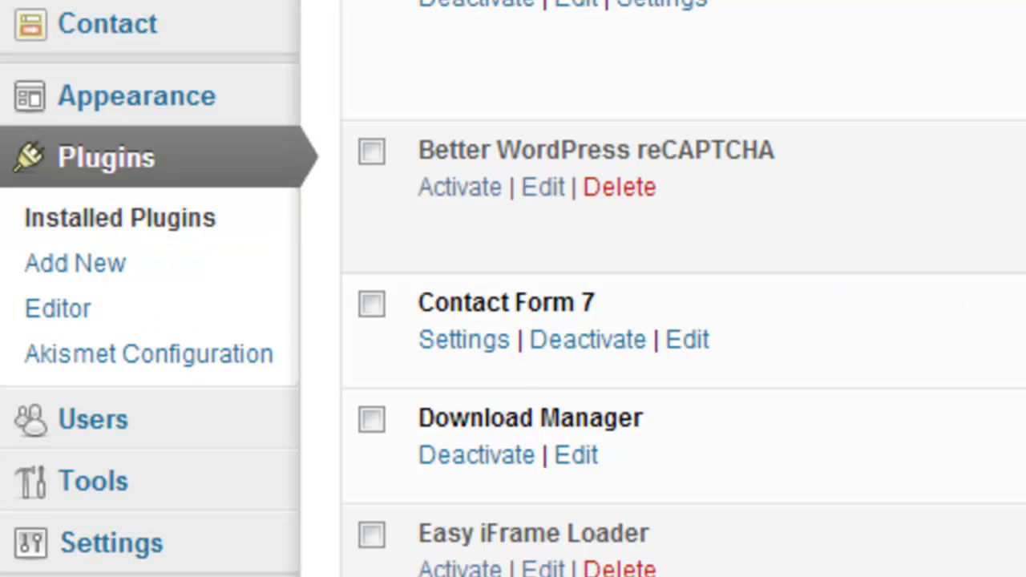
Scroll the Installed Plugins list down to the active ShareThis entry.
scroll(down, 3)
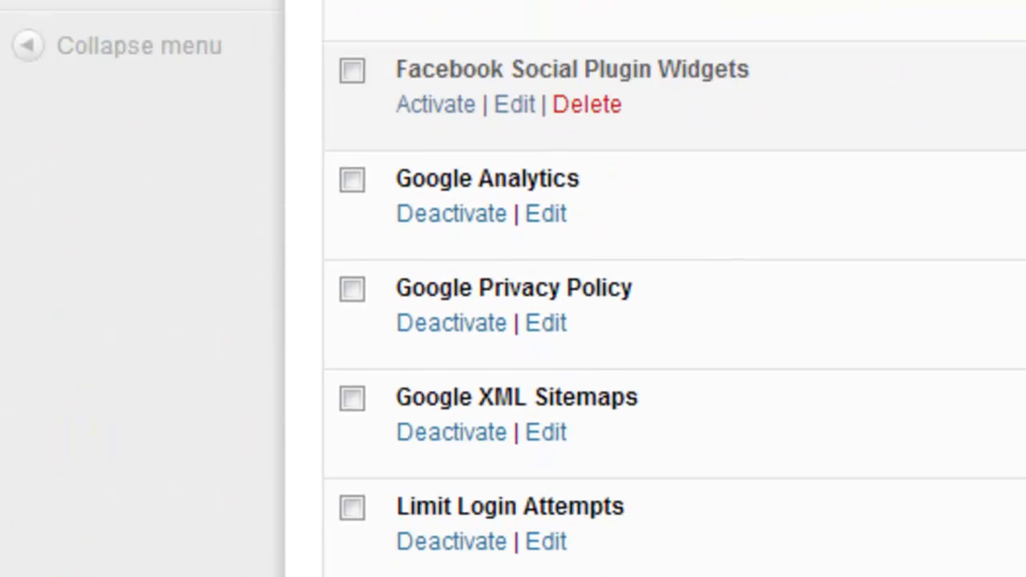
scroll(down, 3)
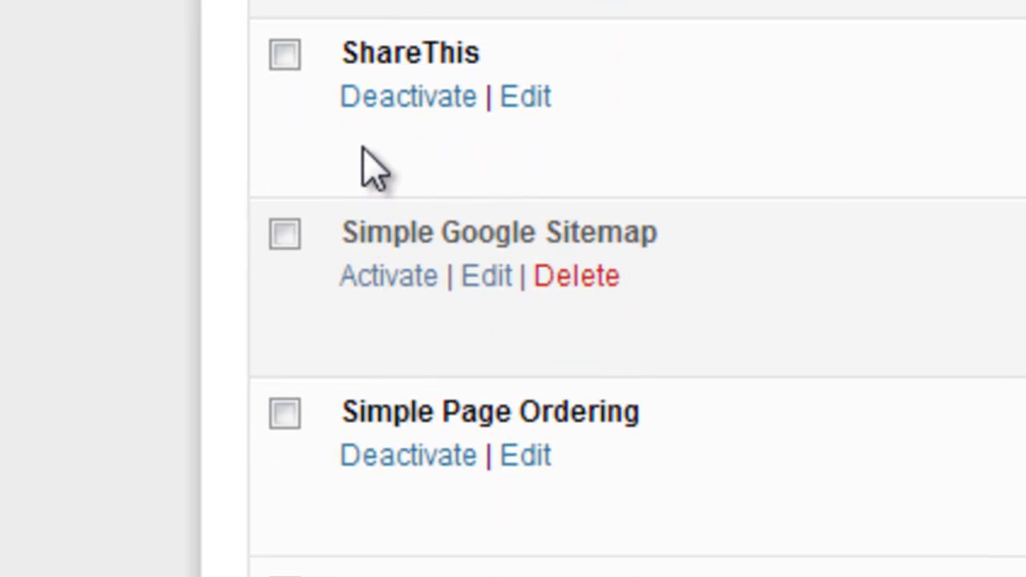
mouse_move(417, 149)
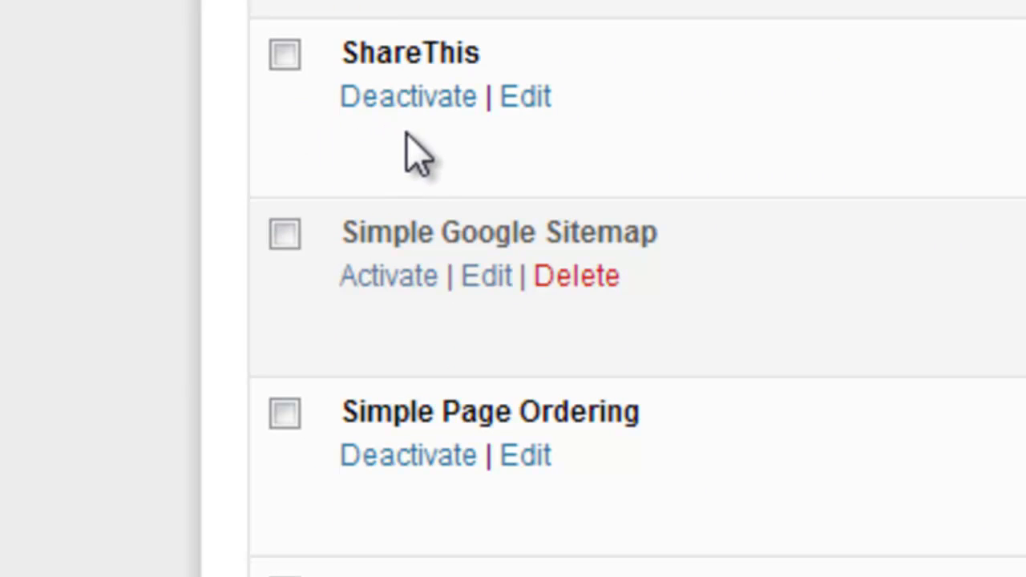
mouse_move(357, 144)
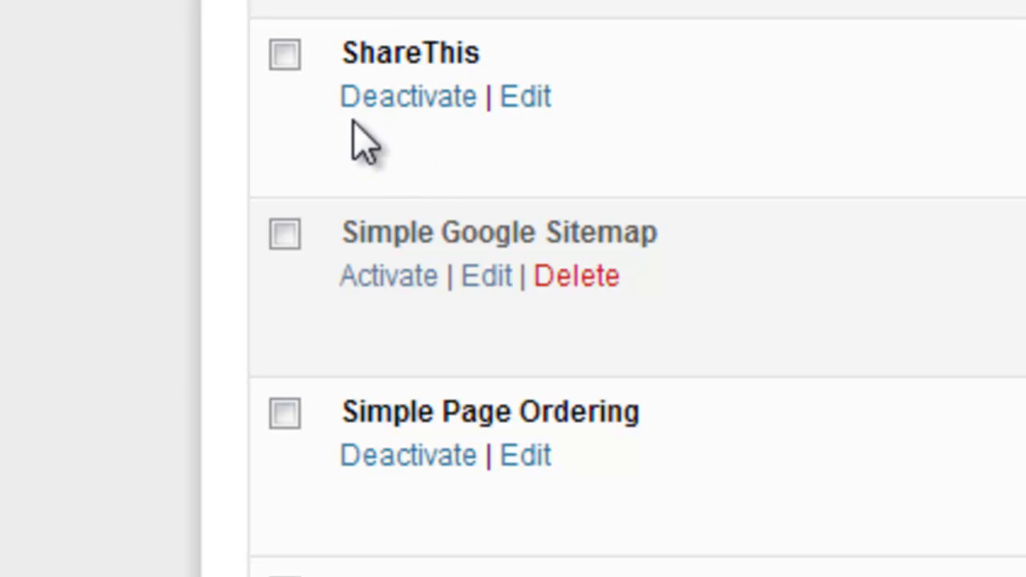
mouse_move(437, 148)
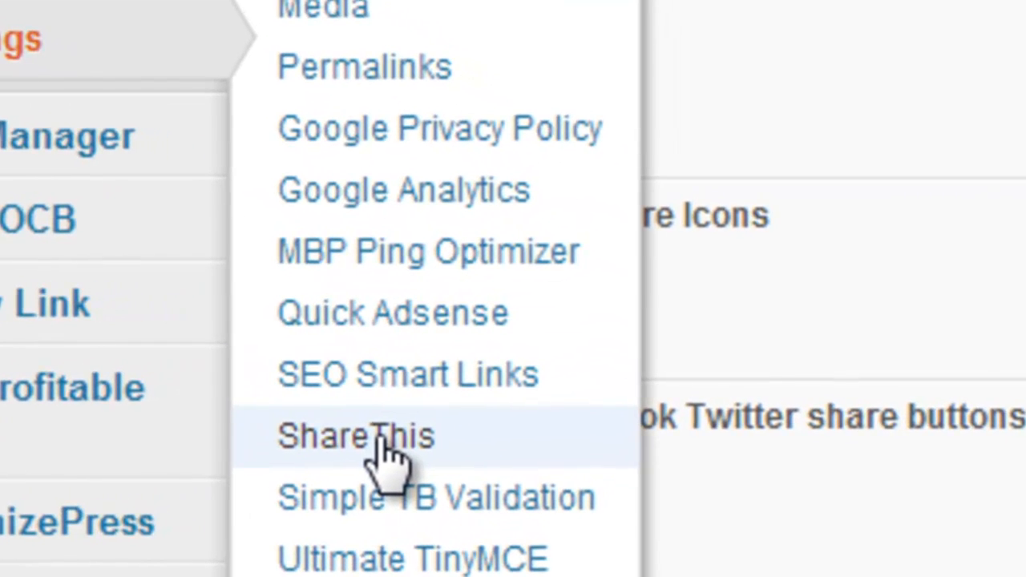
Open ShareThis settings and cycle button styles through Horizontal Count, Vertical Count and Classic.
click(356, 435)
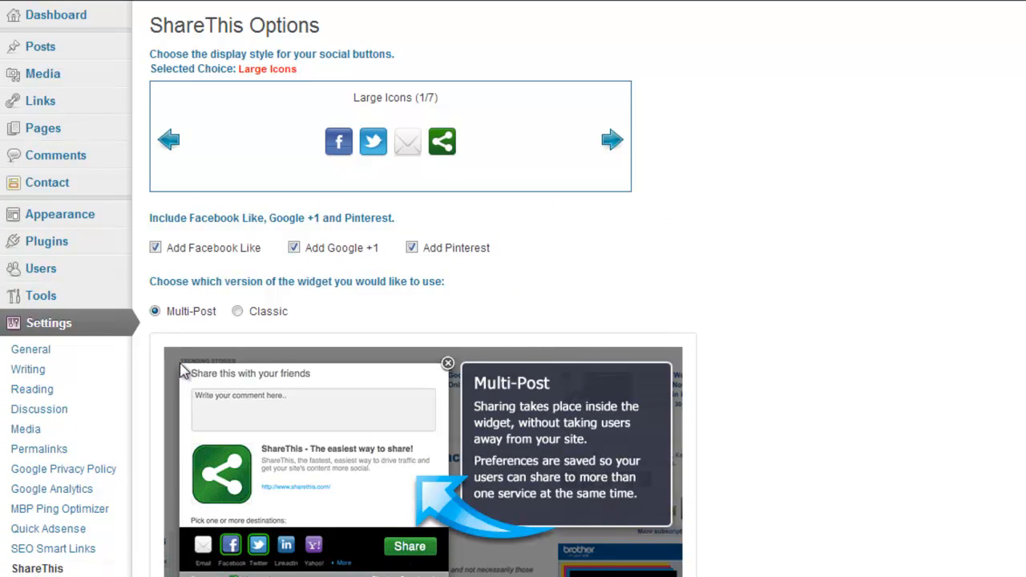
mouse_move(186, 357)
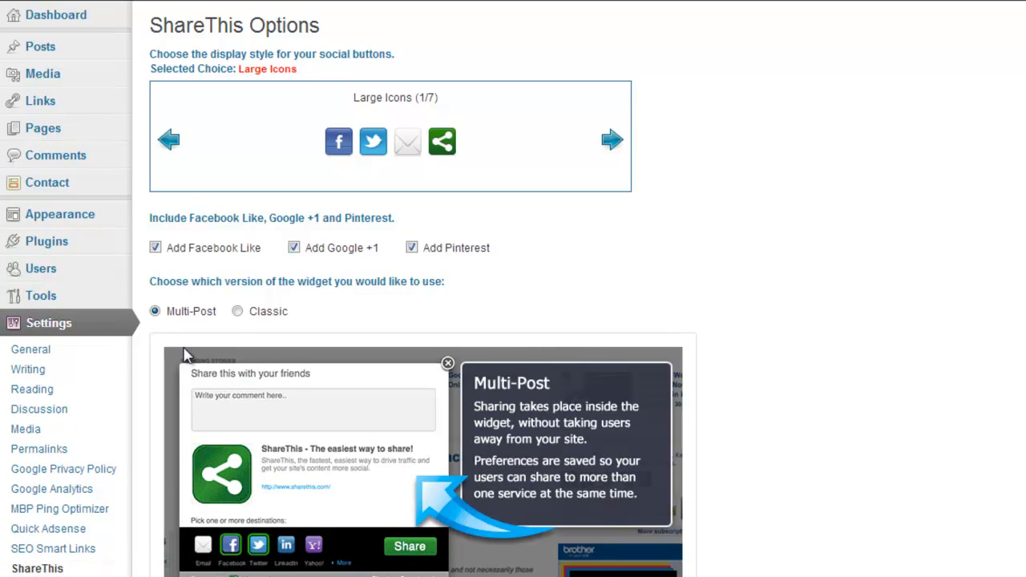
mouse_move(614, 140)
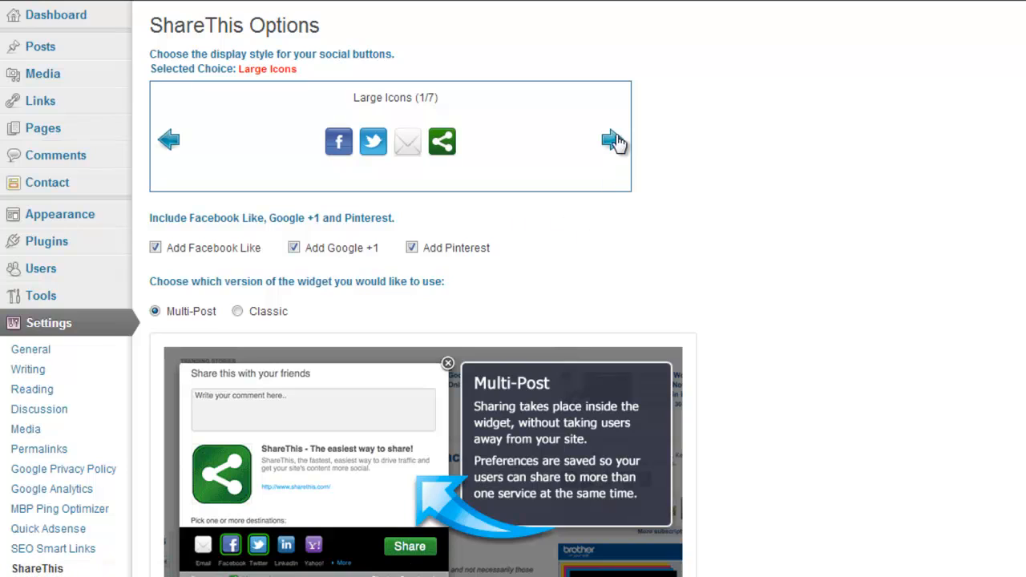
click(613, 141)
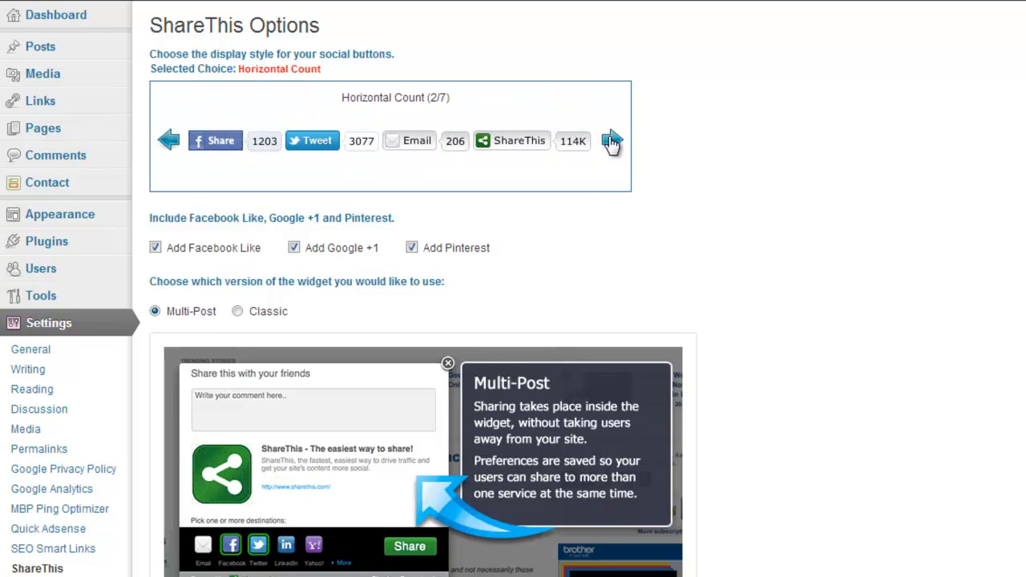
click(612, 140)
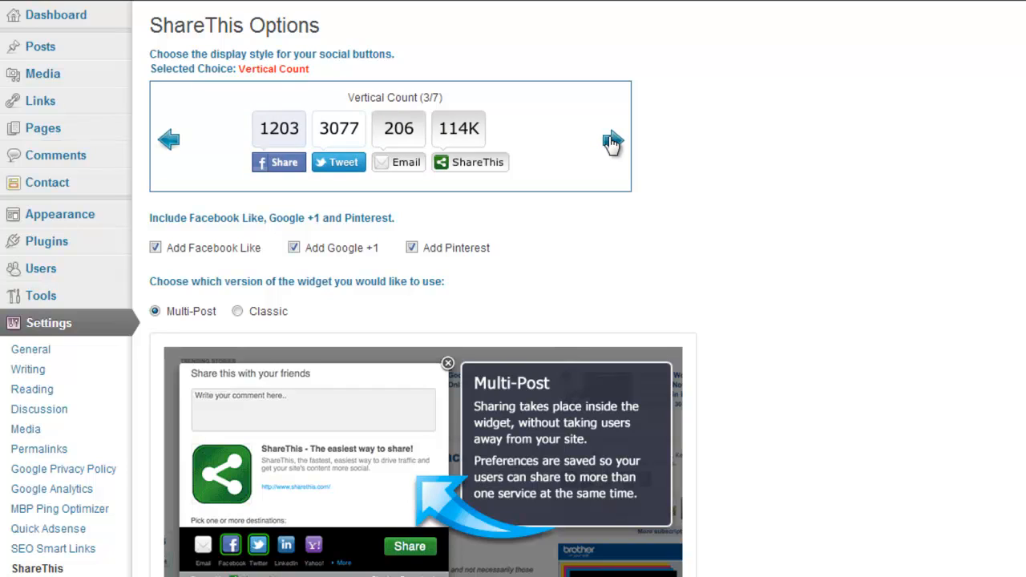
click(612, 139)
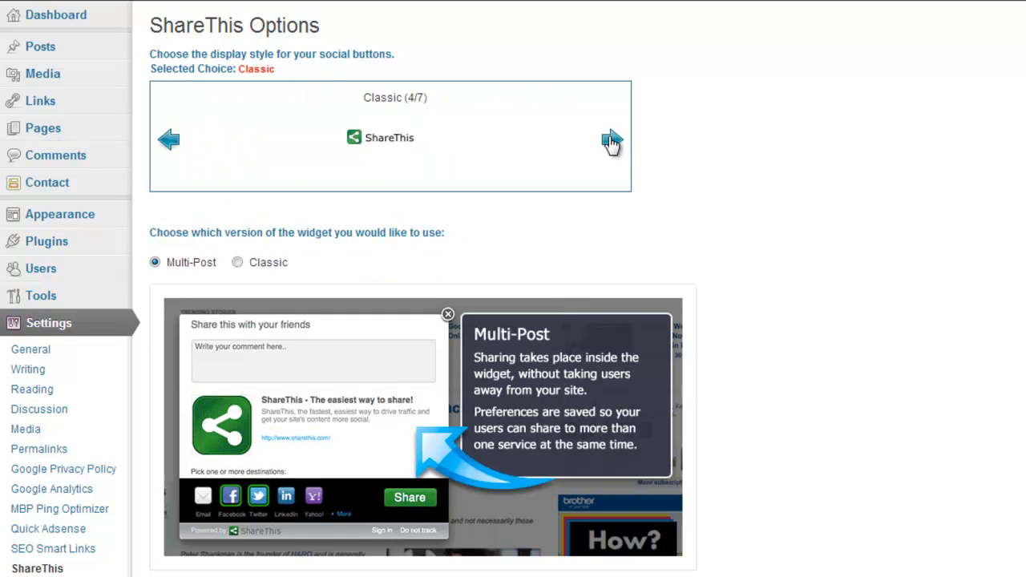
mouse_move(169, 140)
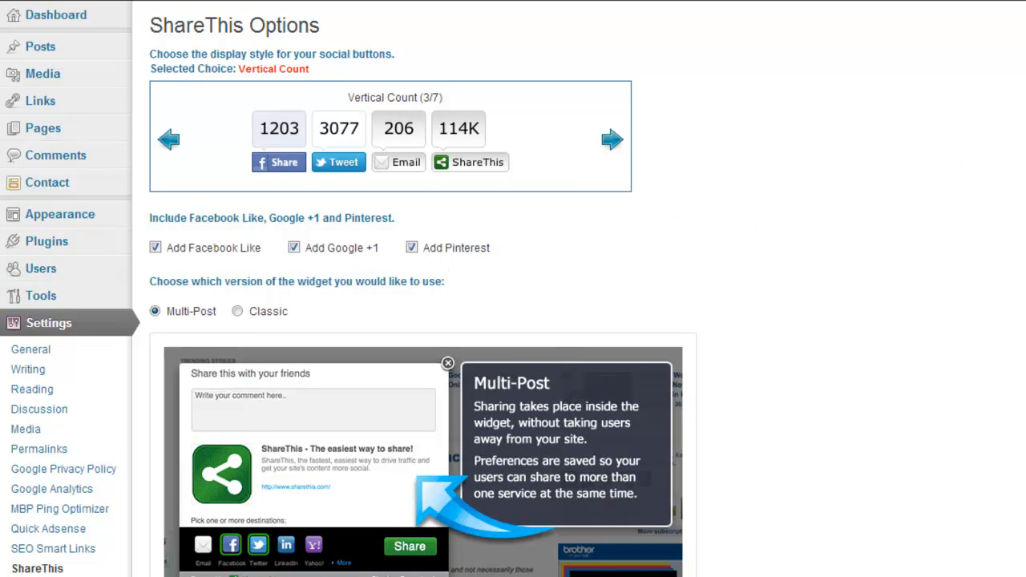
scroll(down, 3)
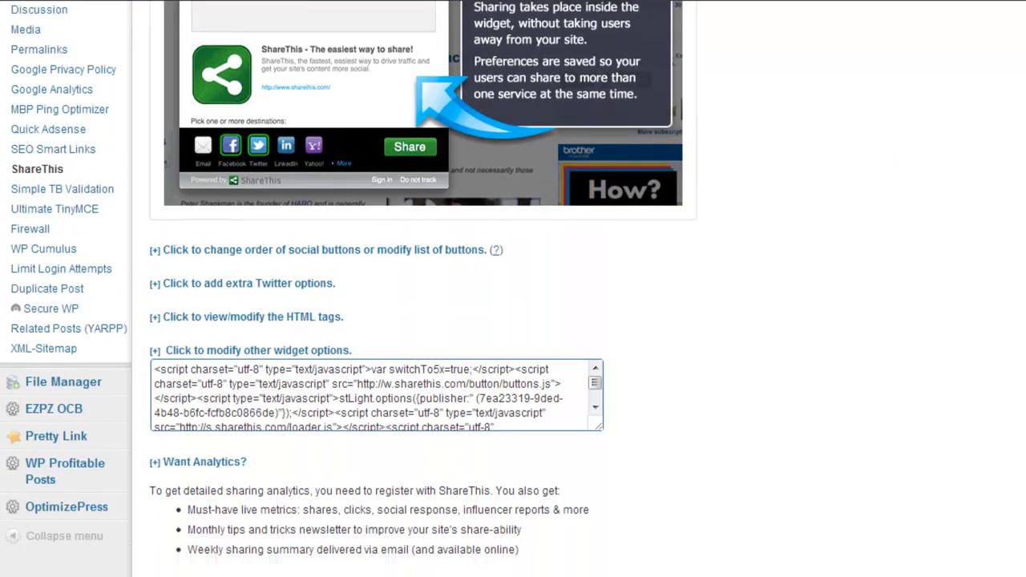
scroll(down, 3)
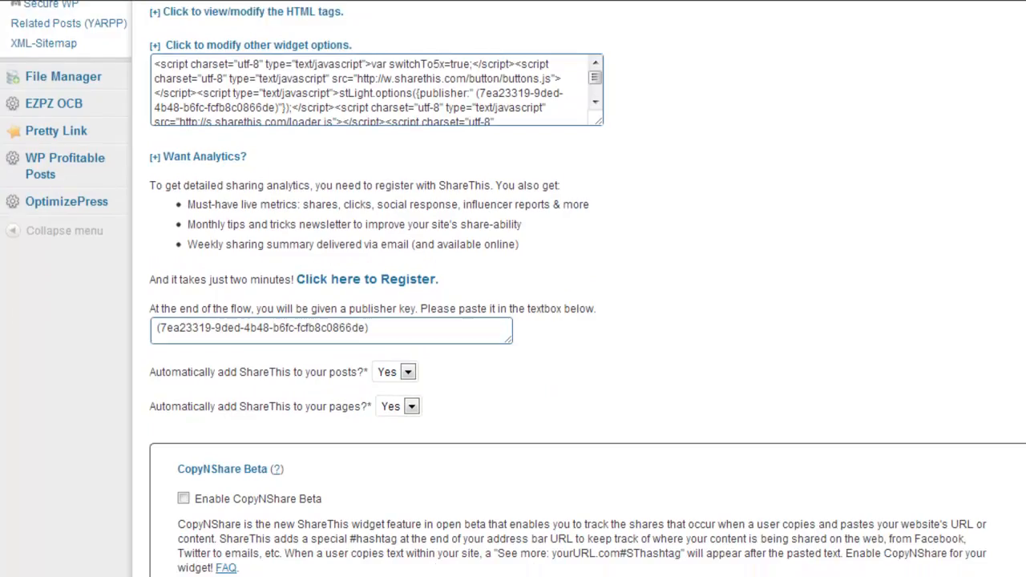
scroll(down, 3)
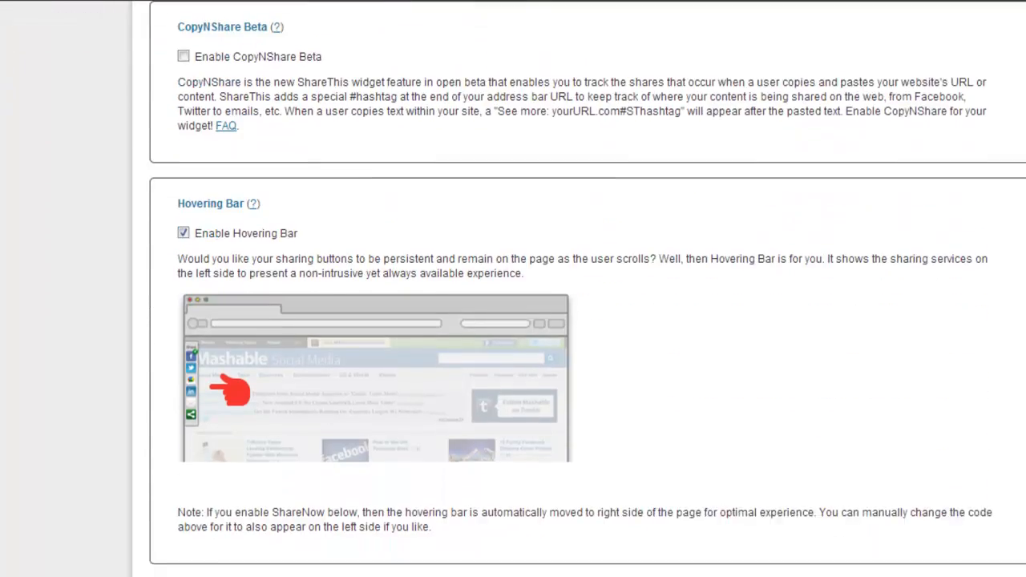
scroll(down, 3)
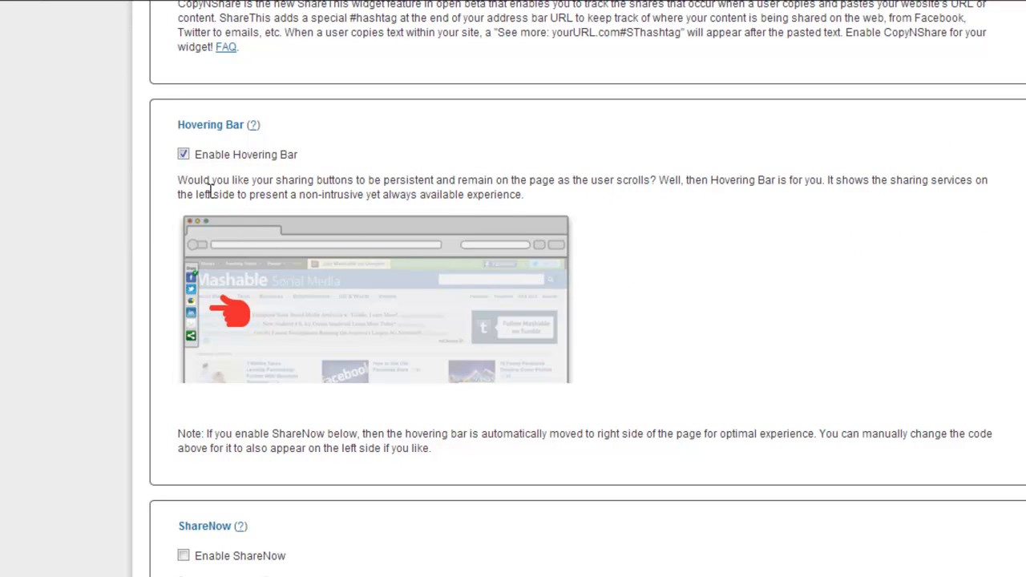
mouse_move(214, 164)
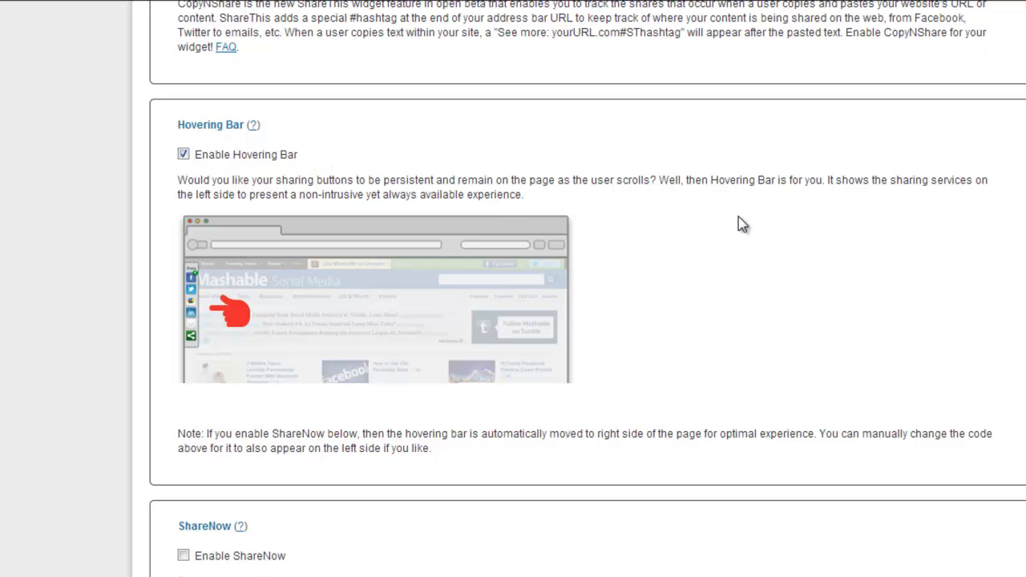
scroll(down, 3)
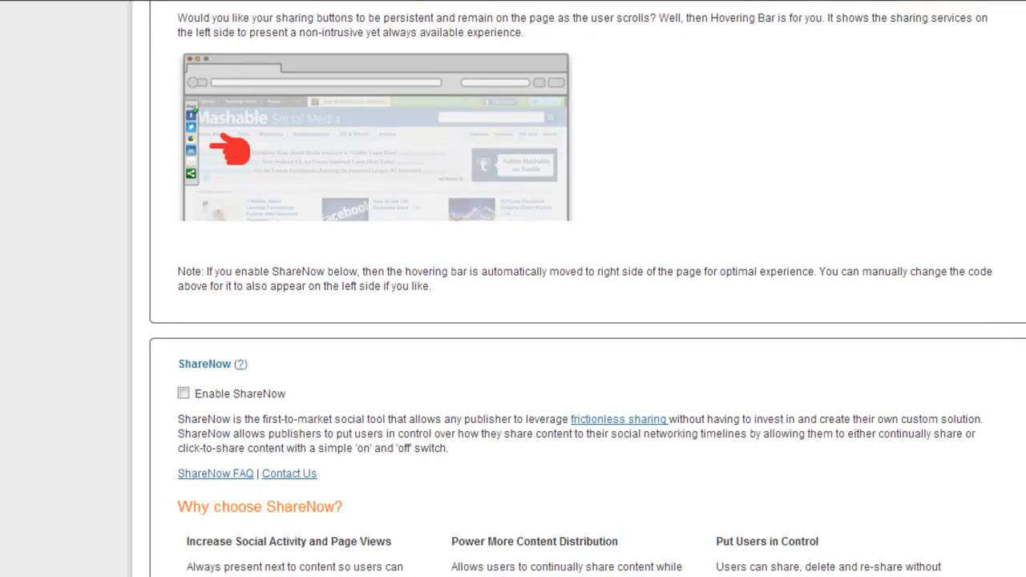
scroll(down, 3)
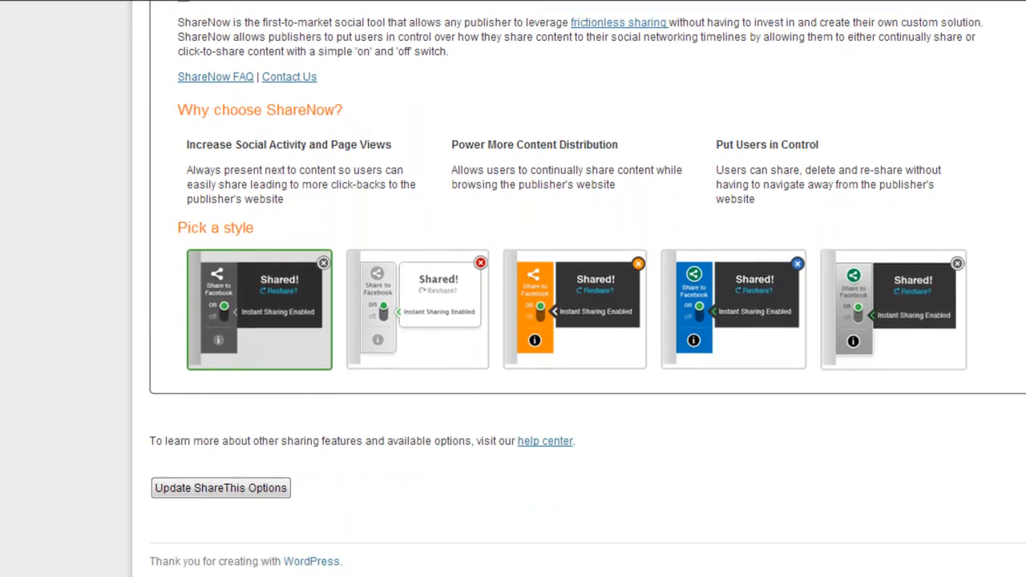
mouse_move(276, 547)
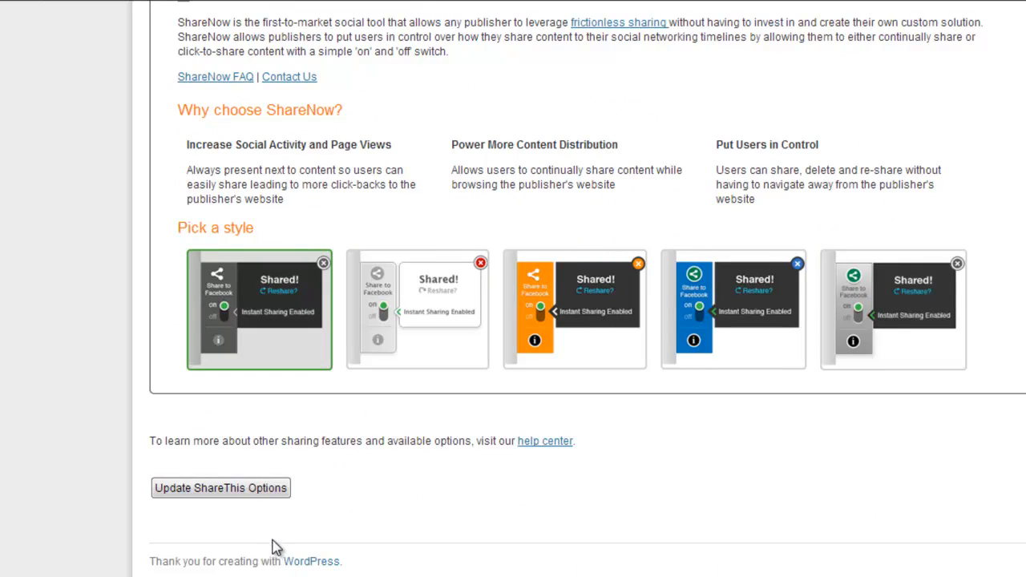
mouse_move(509, 511)
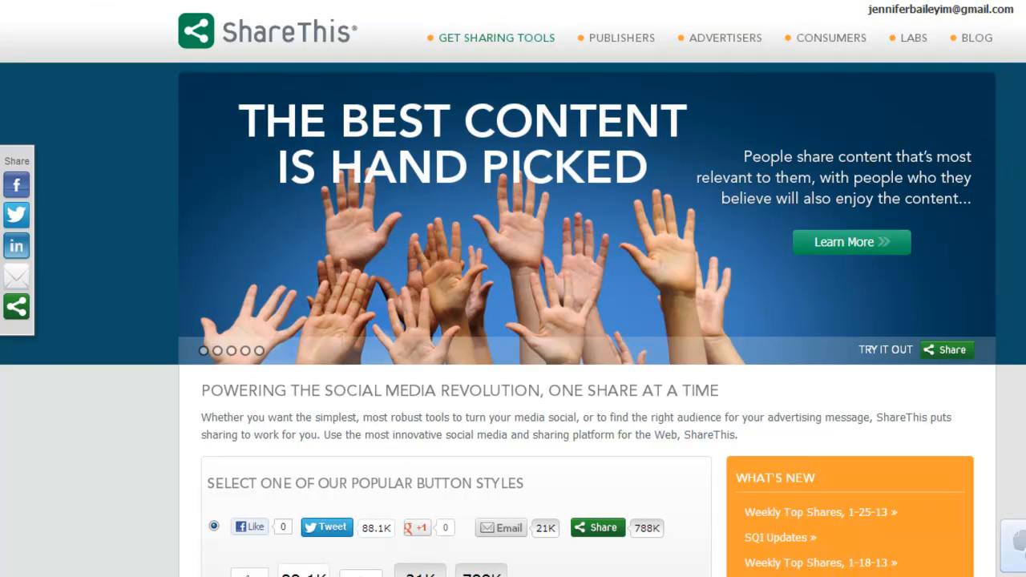
Scroll the ShareThis homepage to the popular button styles and pick the icon-only style.
scroll(down, 3)
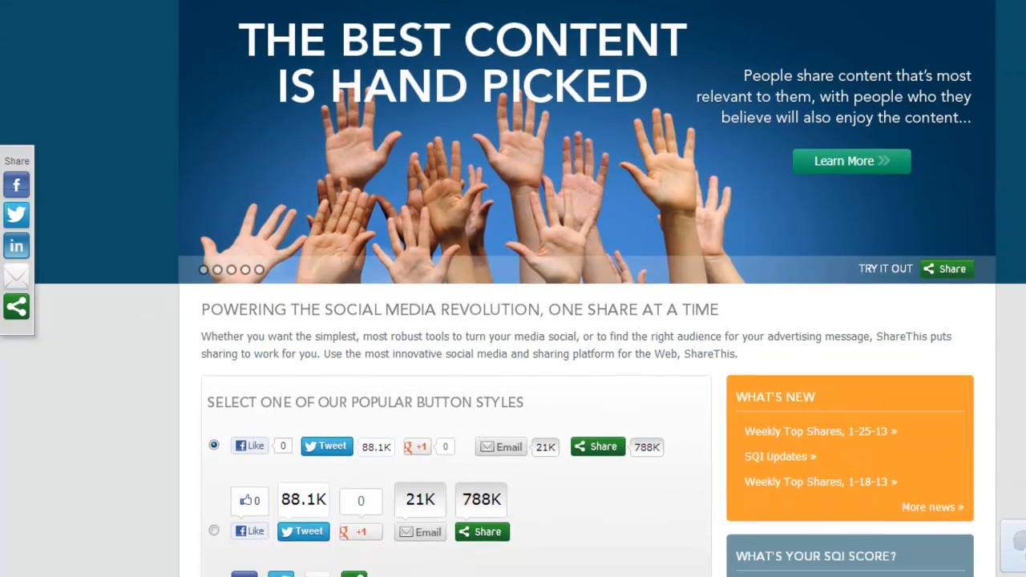
scroll(down, 3)
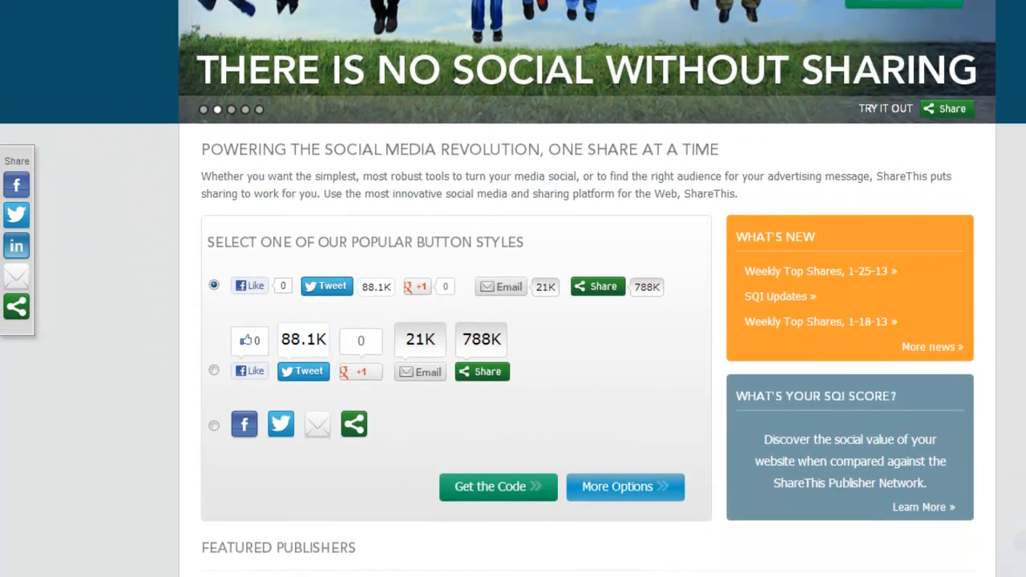
scroll(down, 3)
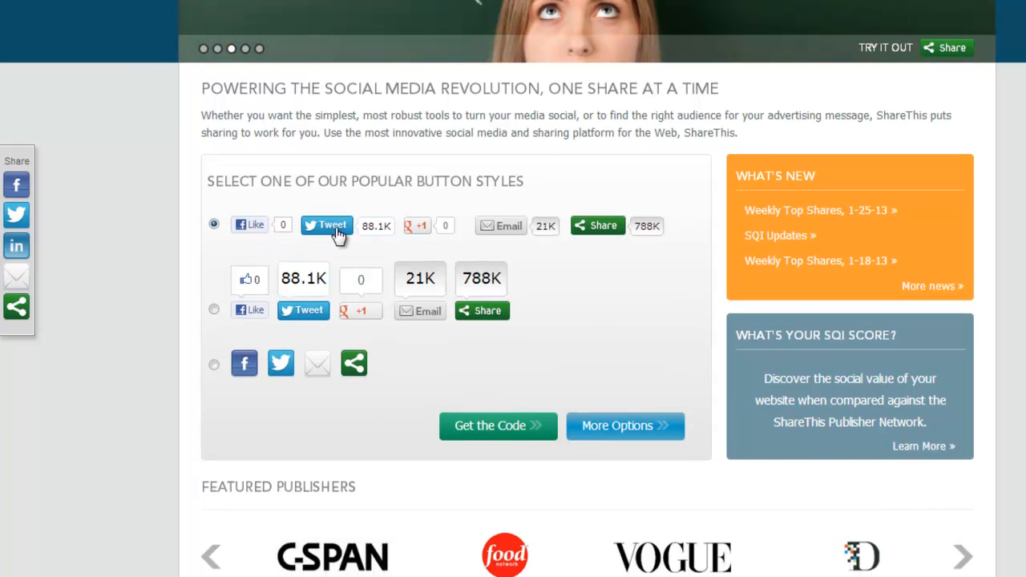
mouse_move(339, 280)
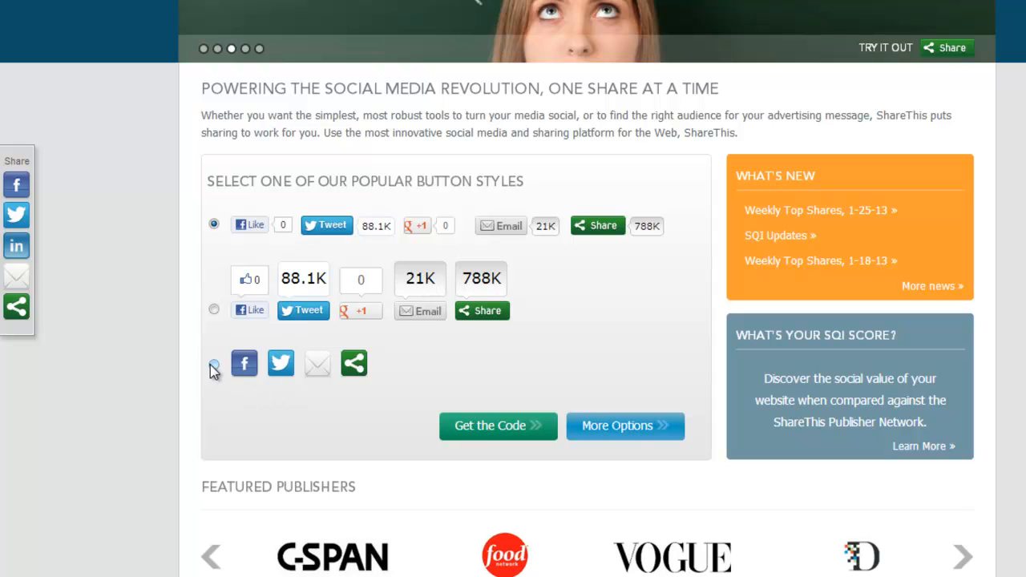
click(213, 363)
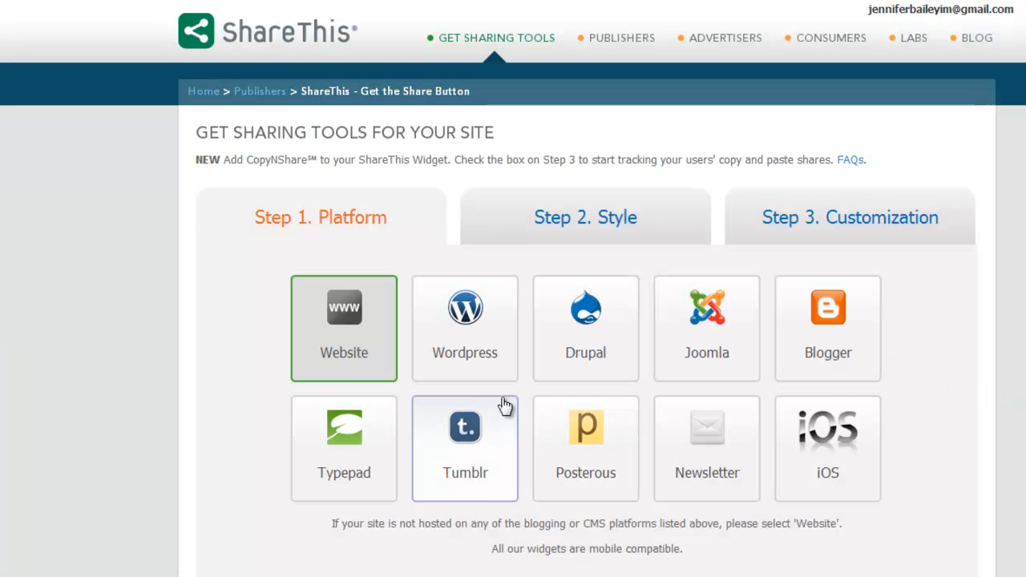
mouse_move(827, 441)
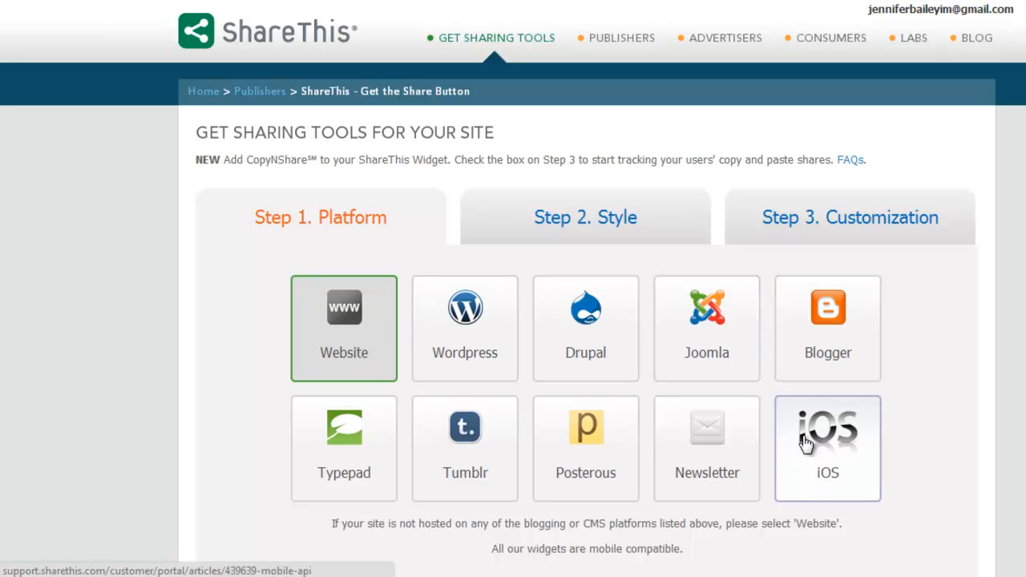
mouse_move(344, 448)
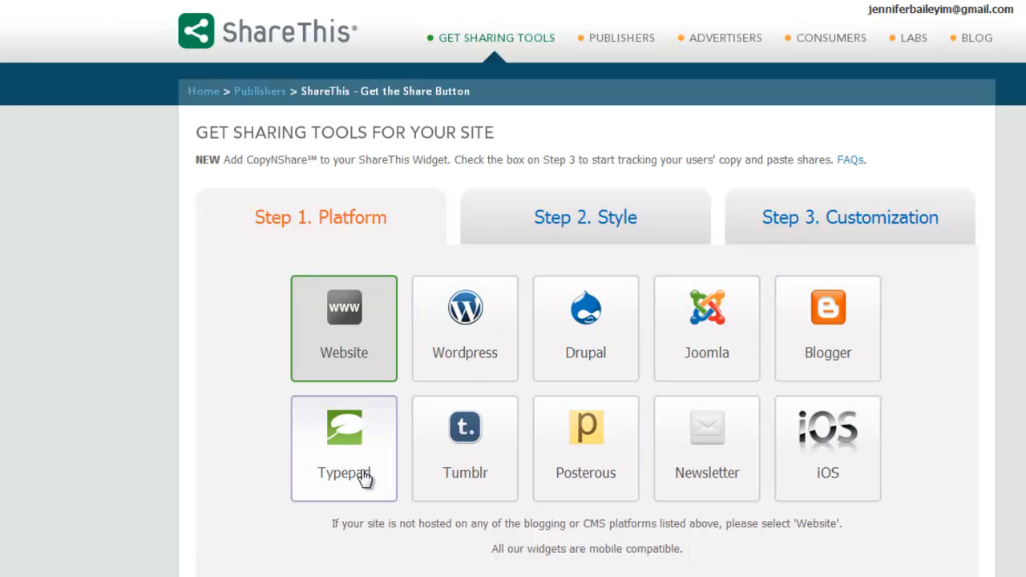
mouse_move(465, 336)
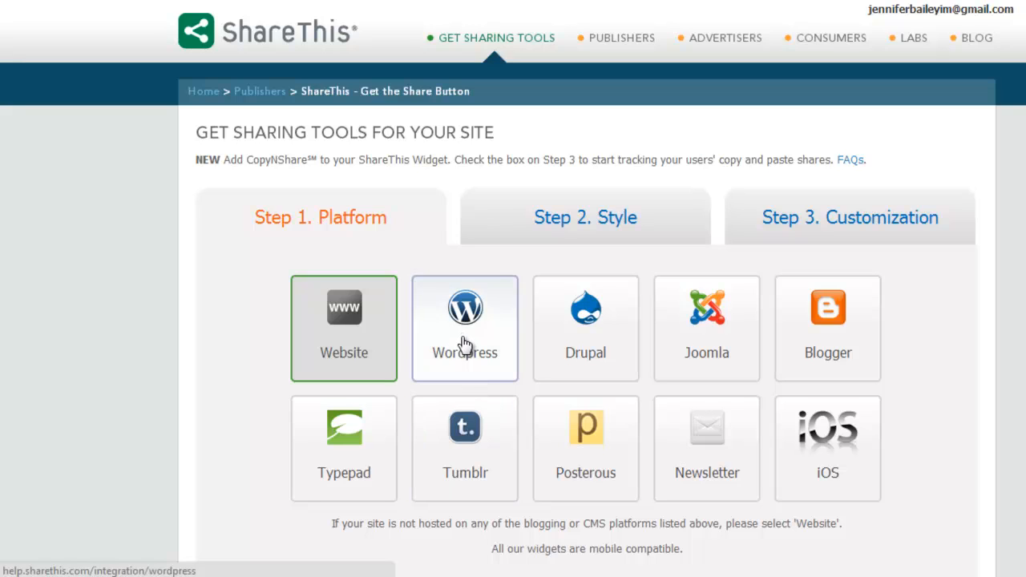
mouse_move(465, 307)
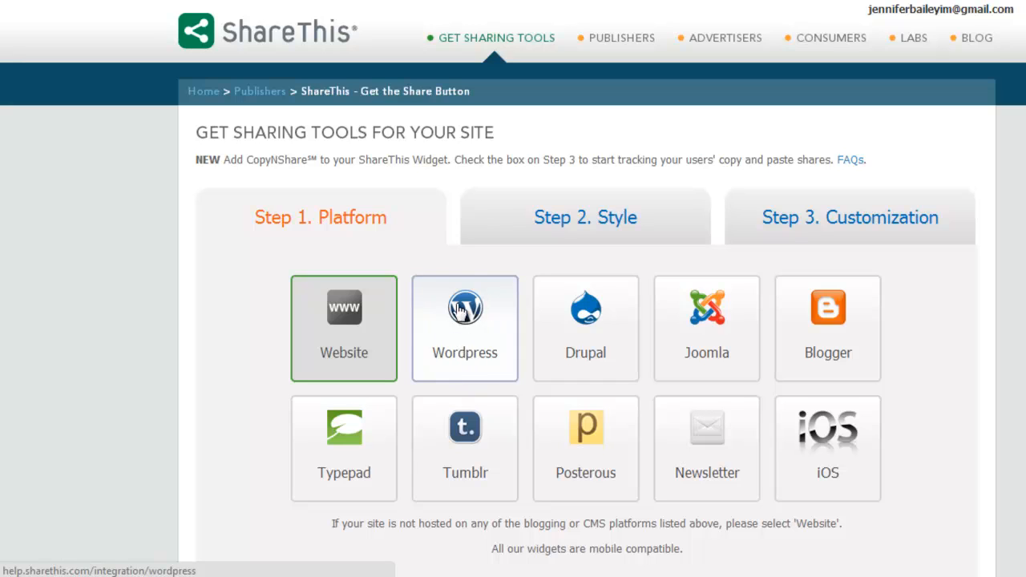
mouse_move(463, 350)
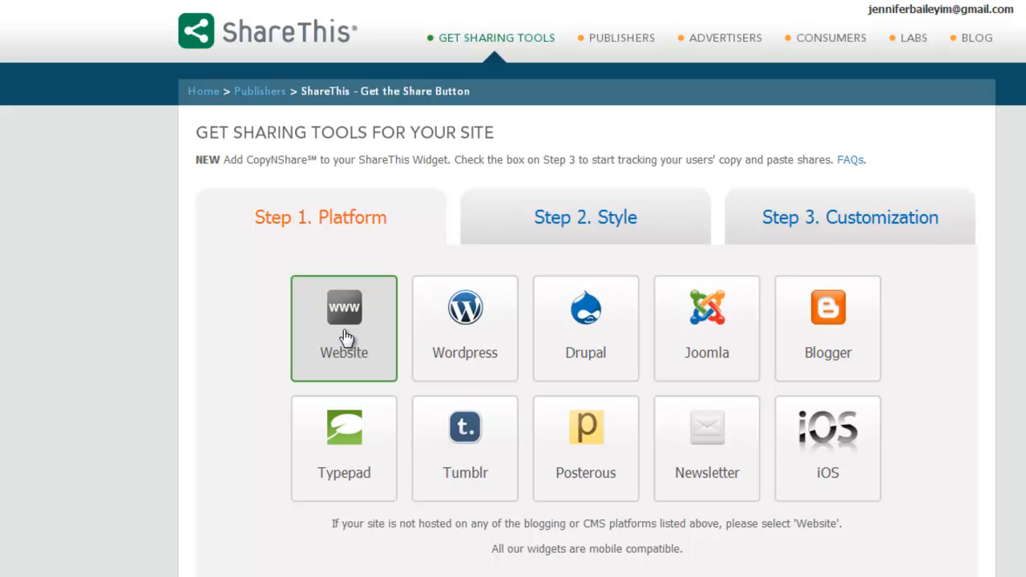
mouse_move(481, 271)
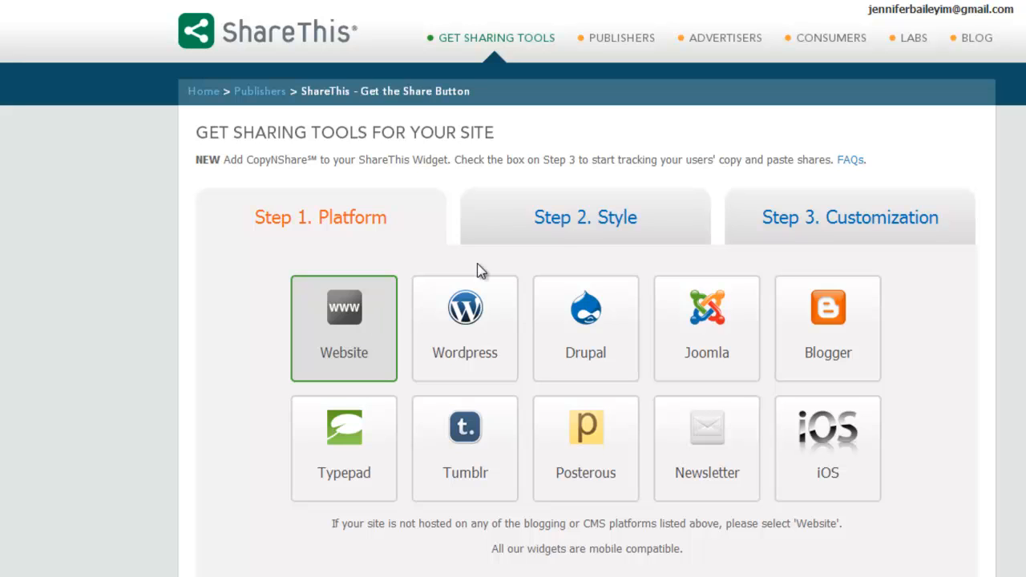
Keep Website as the platform and advance to Step 2, Style.
click(585, 218)
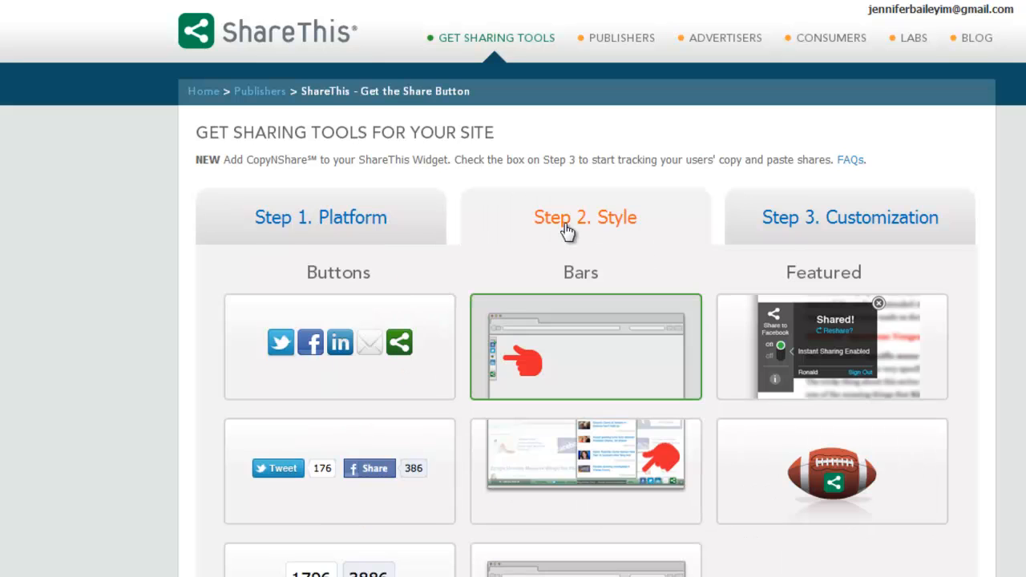
Review the Bars style options and advance to Step 3, Customization.
scroll(down, 3)
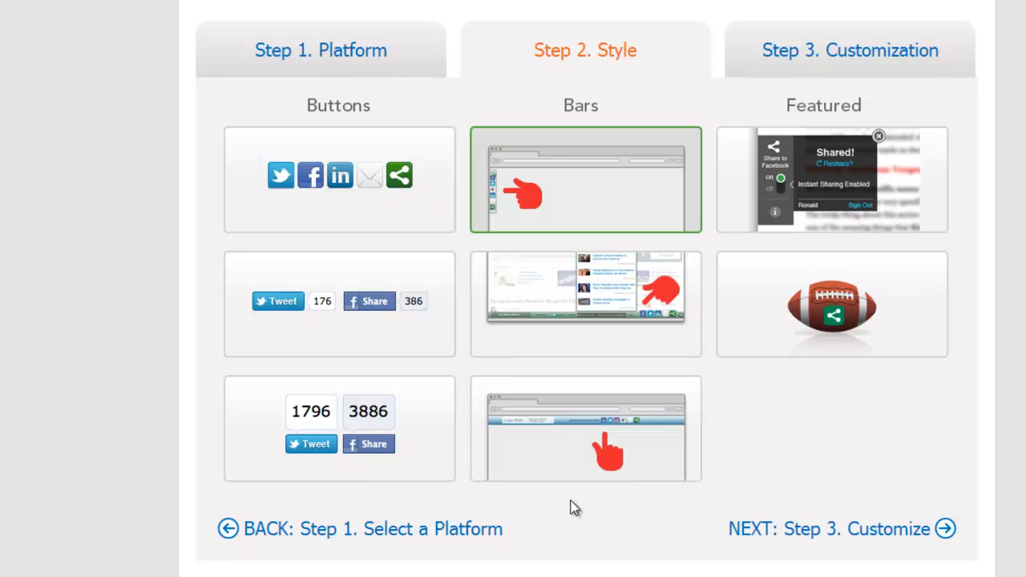
mouse_move(647, 358)
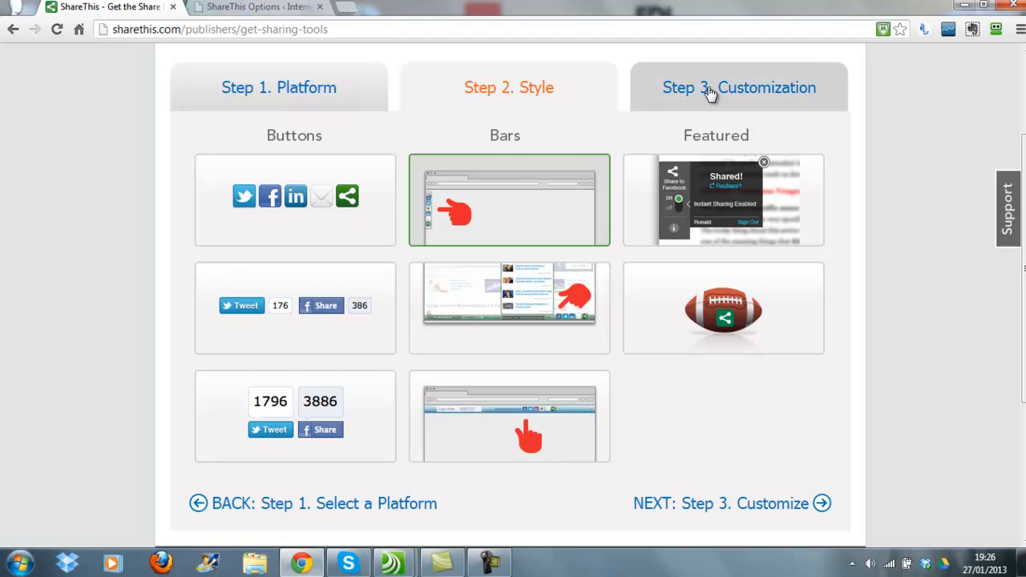
click(739, 88)
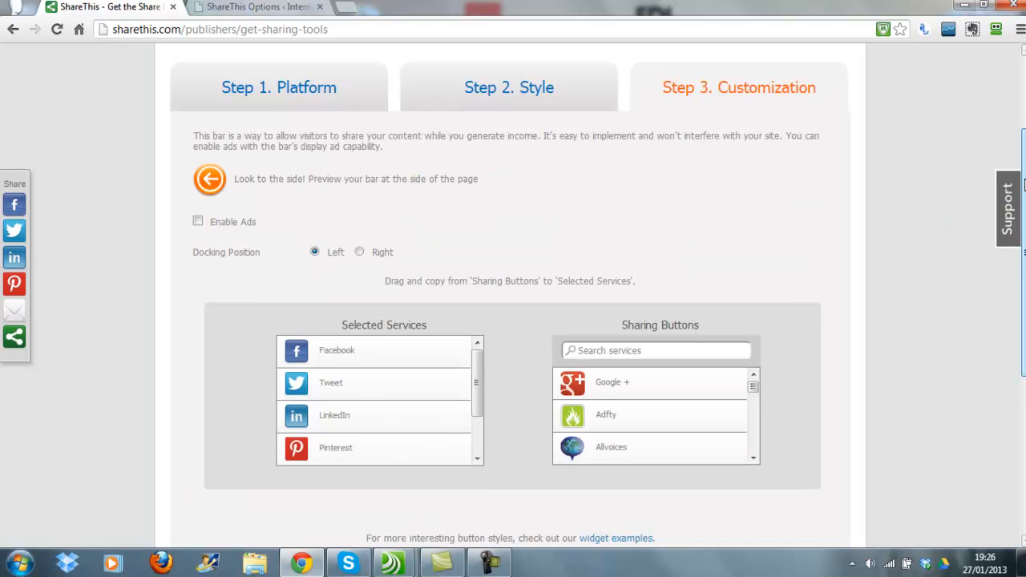
scroll(down, 3)
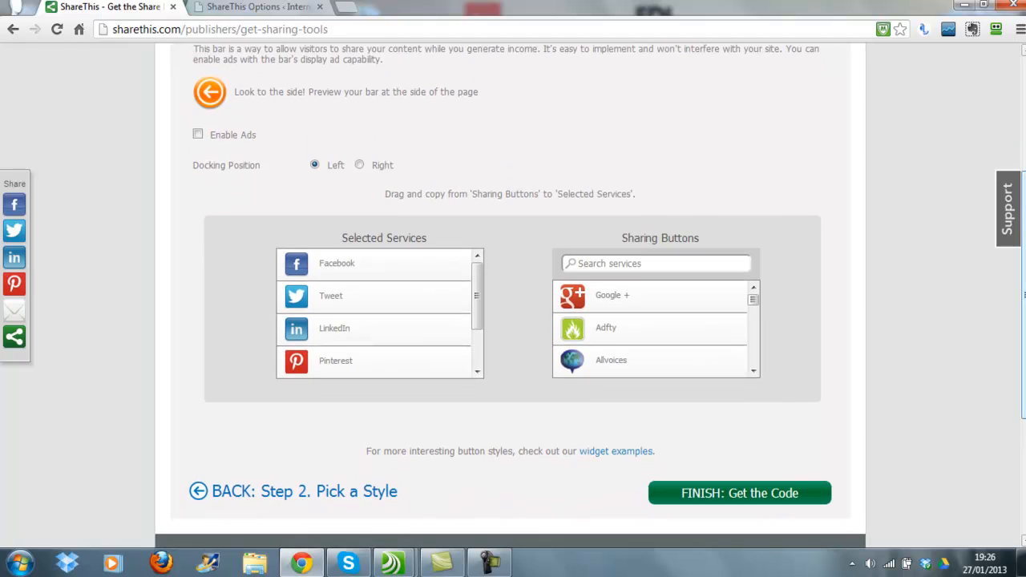
mouse_move(105, 263)
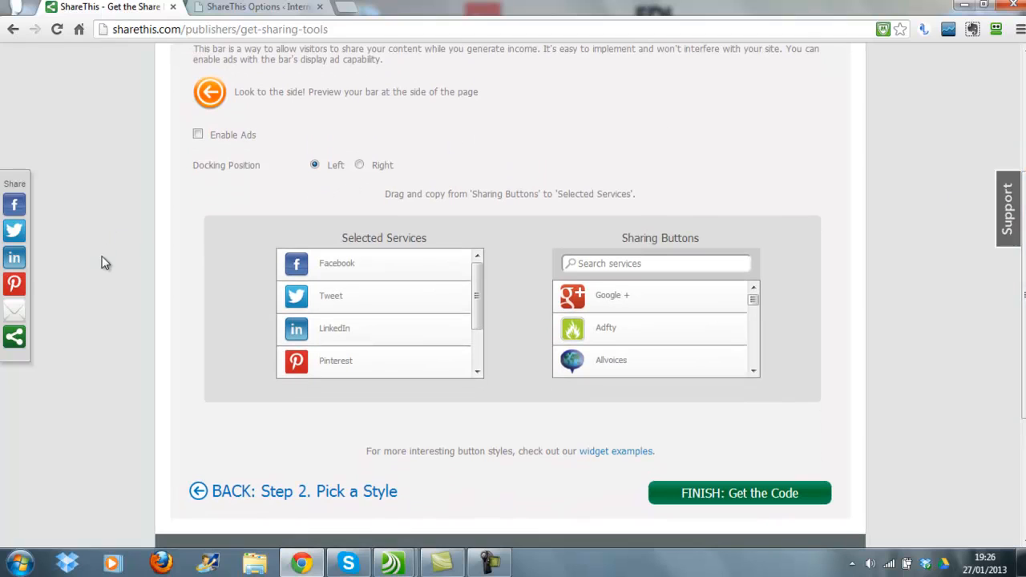
mouse_move(970, 275)
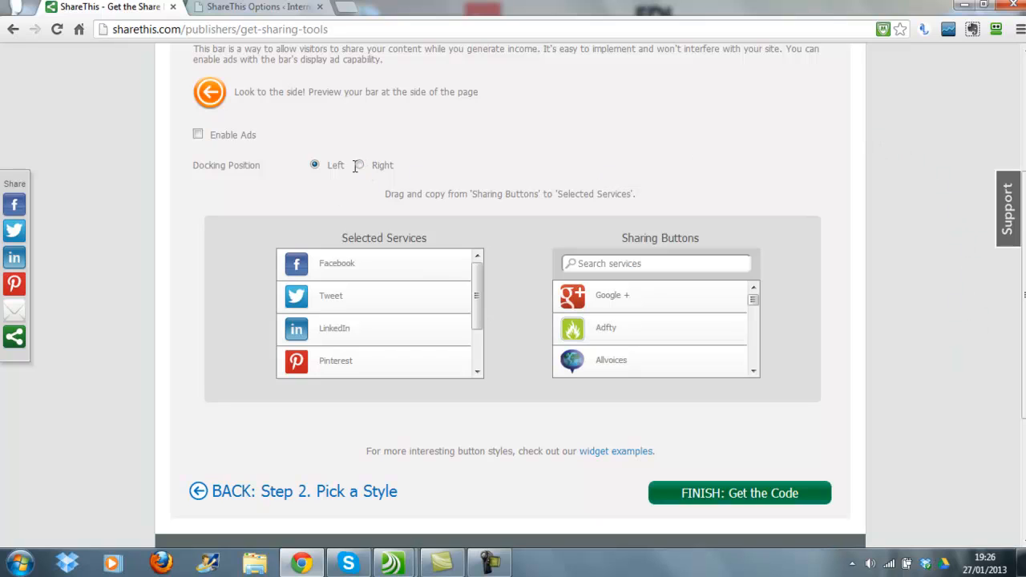
click(360, 165)
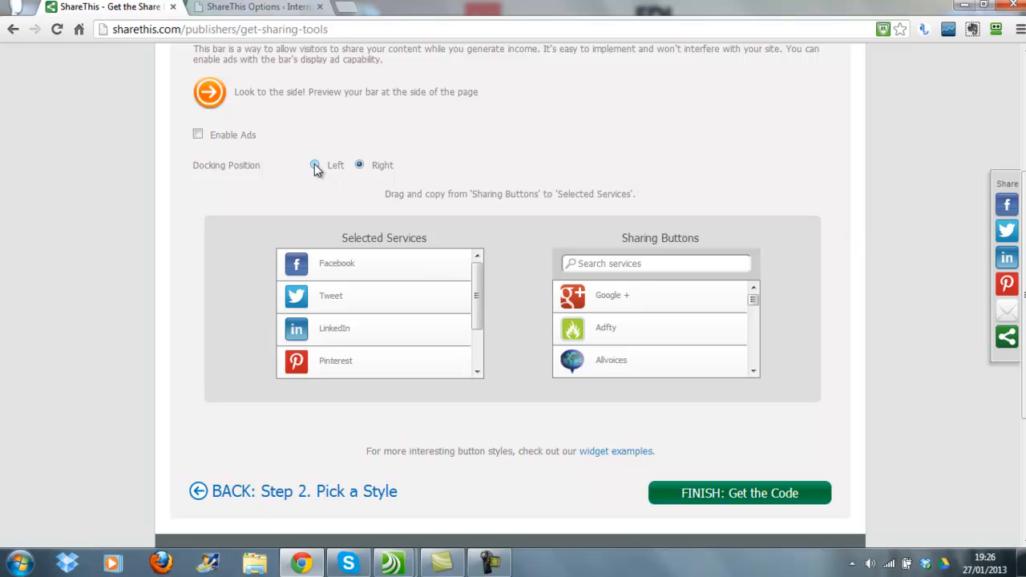
click(315, 166)
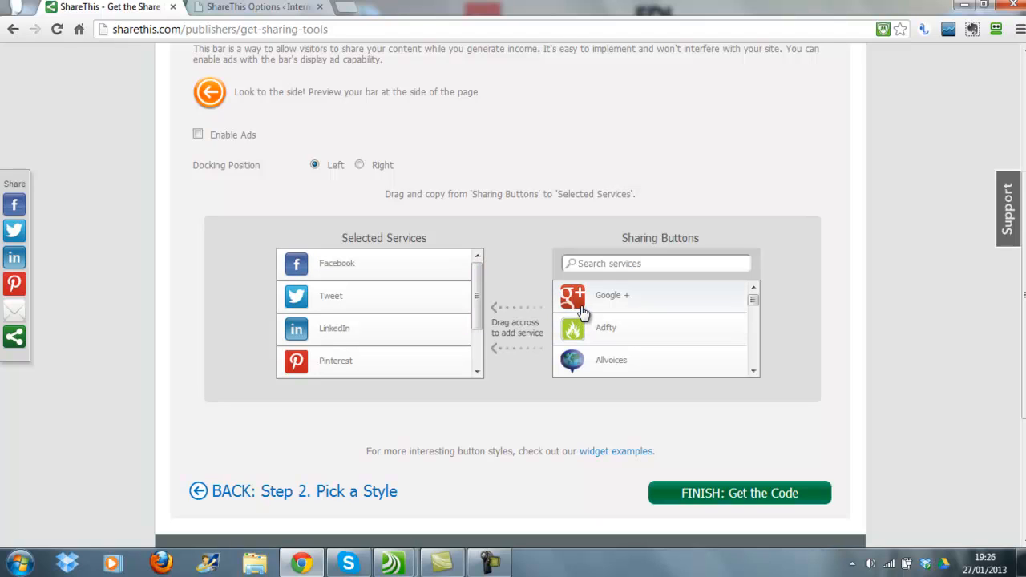
Add Google + second among selected services and remove LinkedIn from the bar.
drag(572, 295, 490, 307)
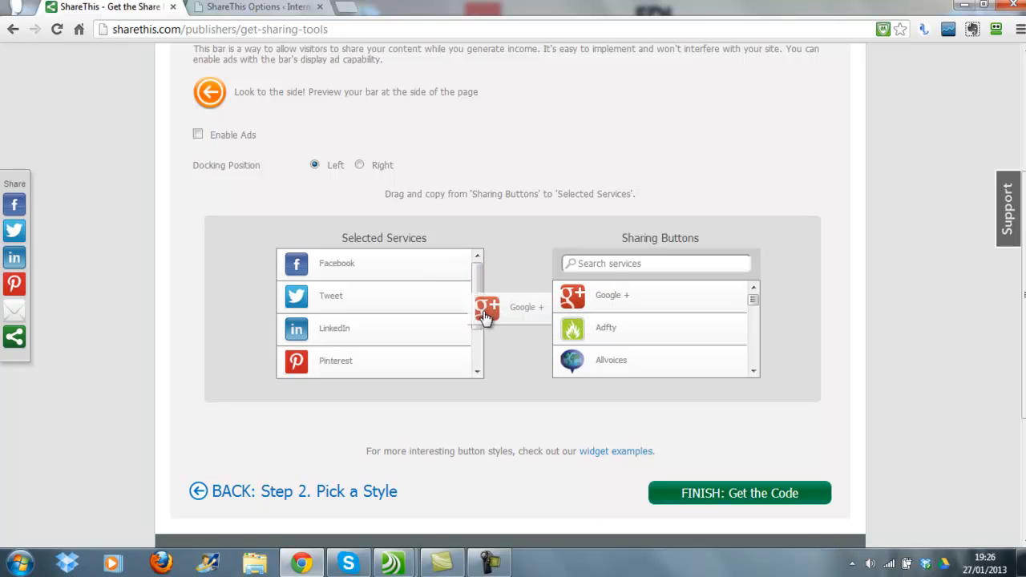
drag(488, 307, 337, 327)
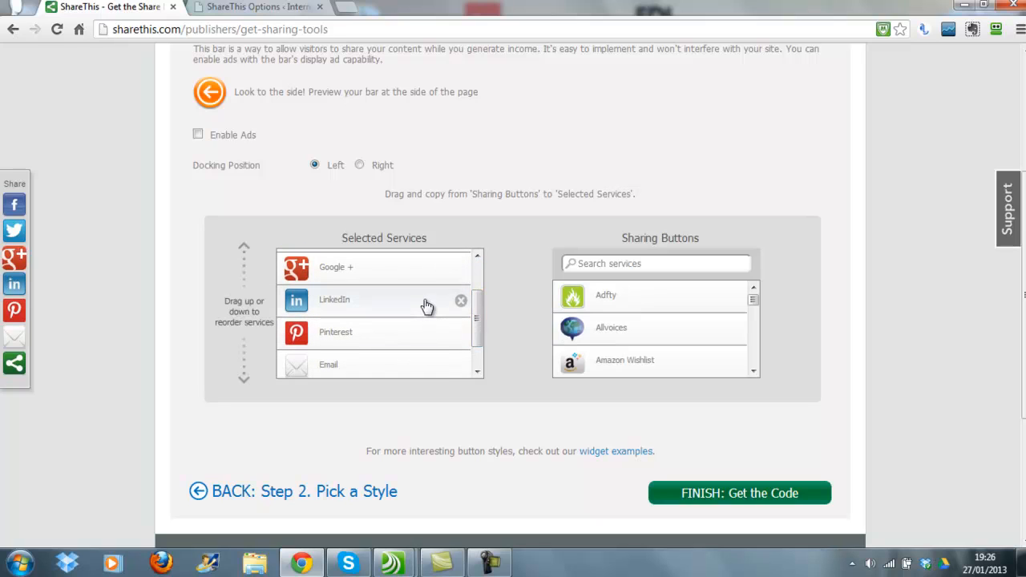
click(462, 300)
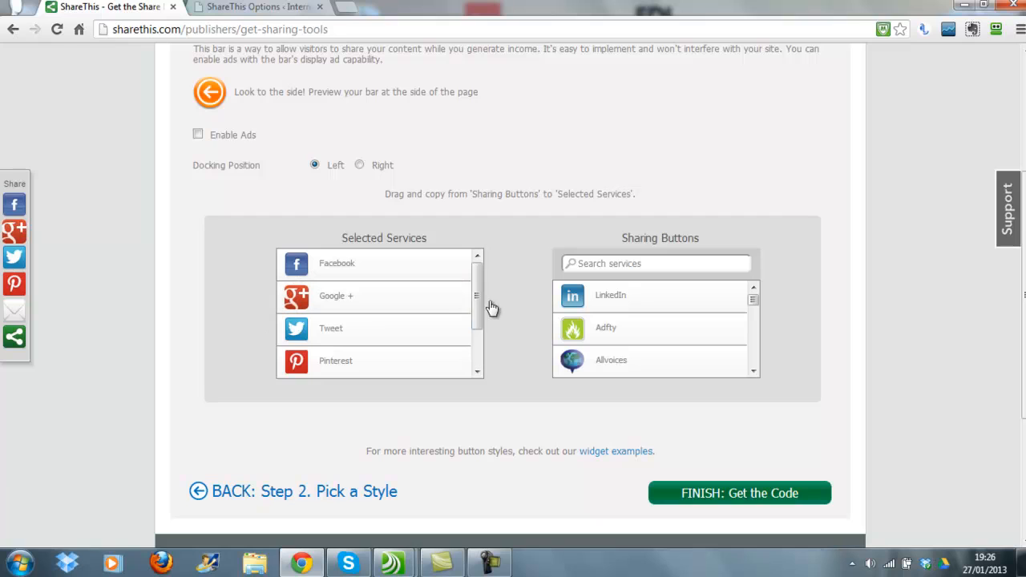
mouse_move(838, 324)
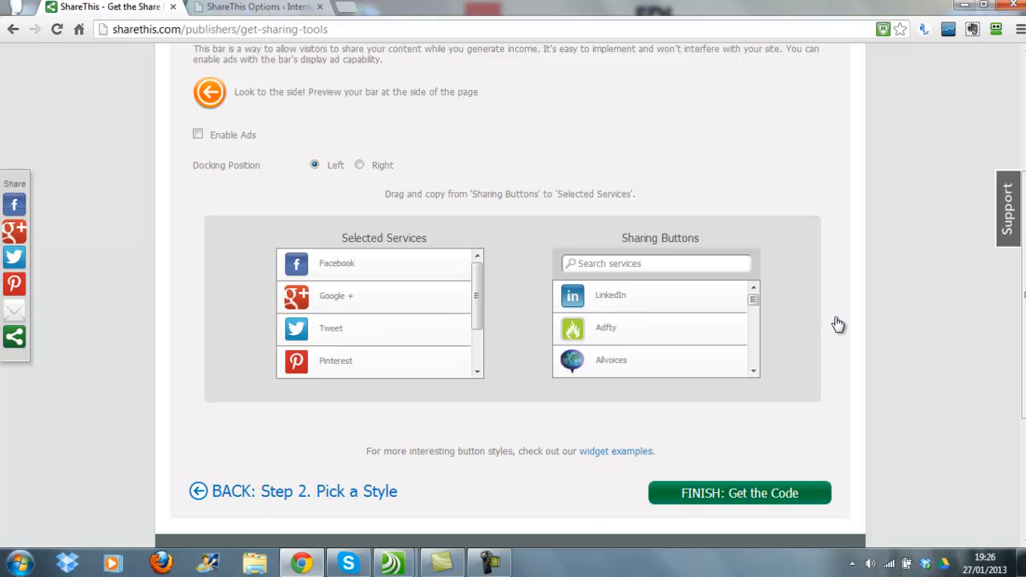
scroll(down, 3)
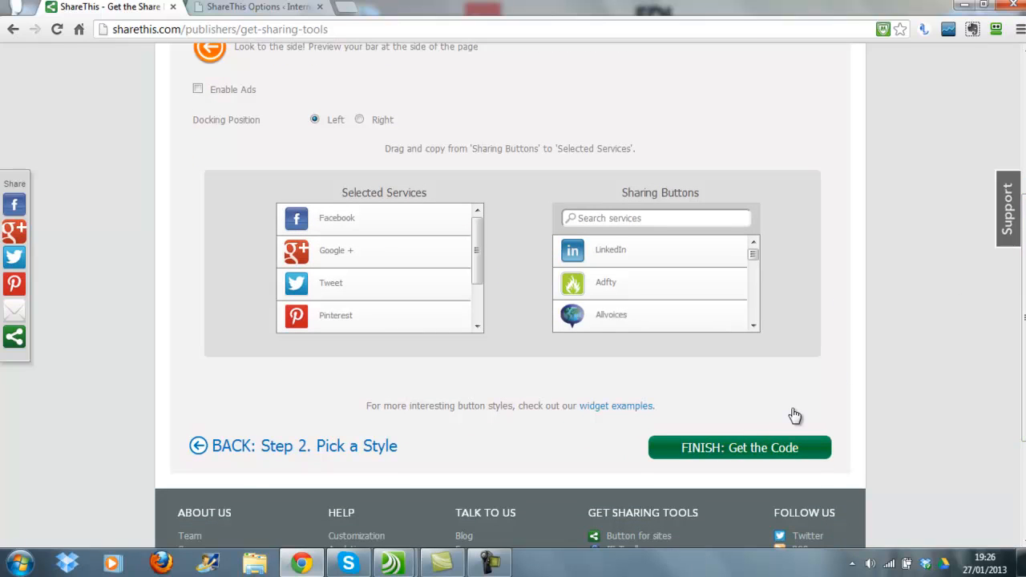
mouse_move(752, 449)
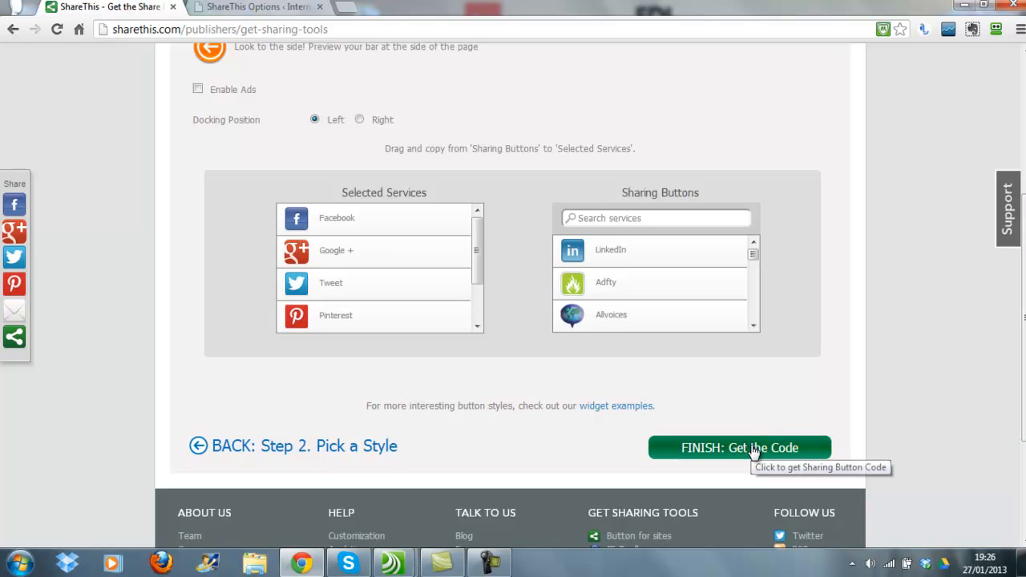
Generate the ShareThis share bar code and select the head script tags.
click(739, 448)
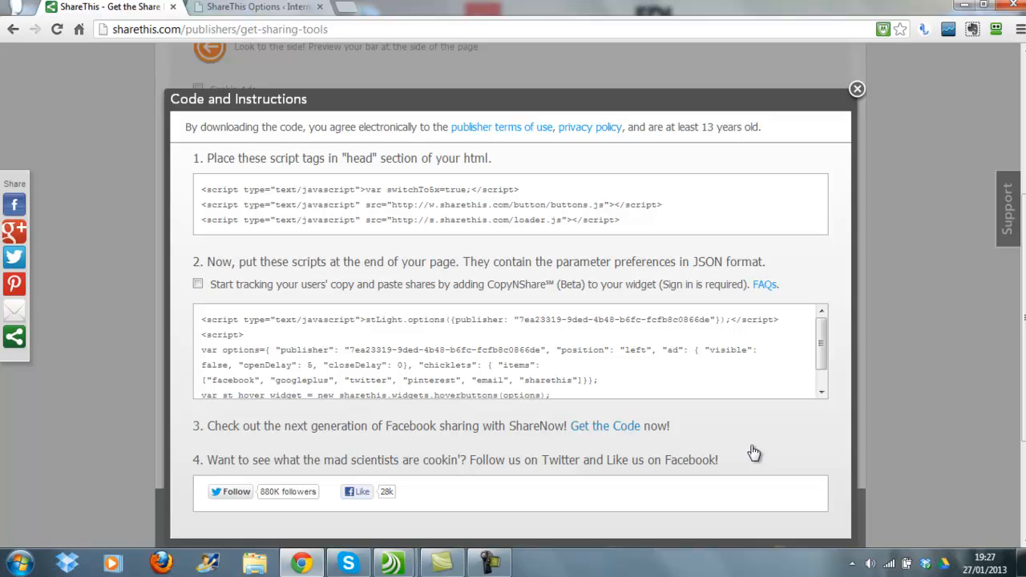
mouse_move(235, 214)
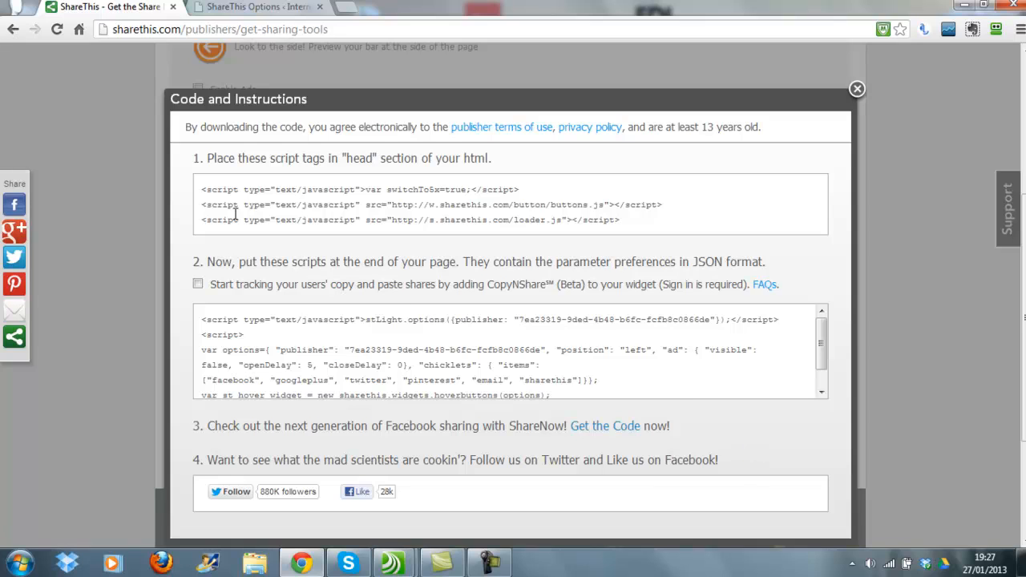
mouse_move(228, 174)
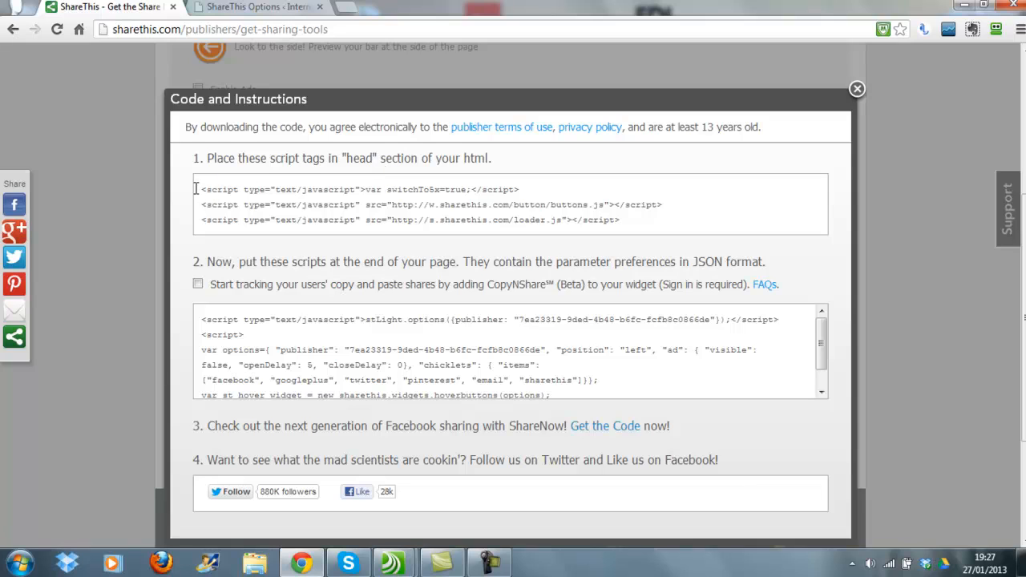
drag(201, 189, 433, 205)
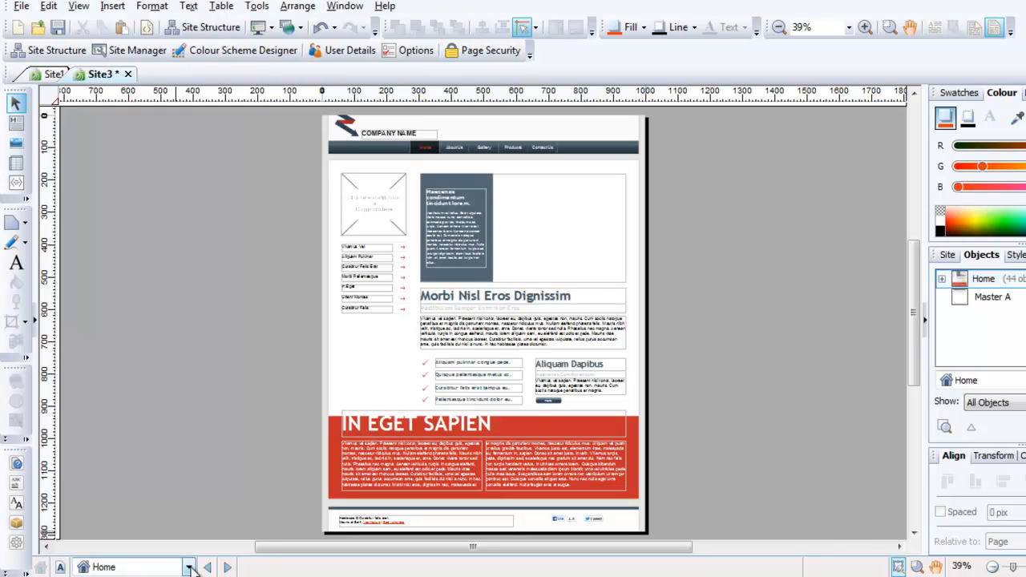
On Master A, add an HTML fragment below the navigation bar containing the ShareThis head scripts.
click(191, 567)
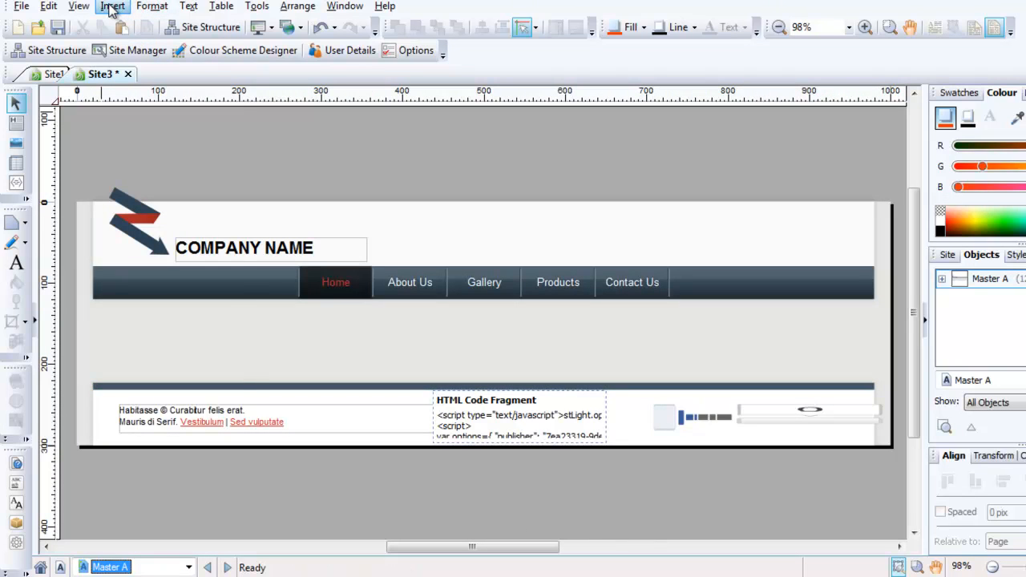
click(112, 5)
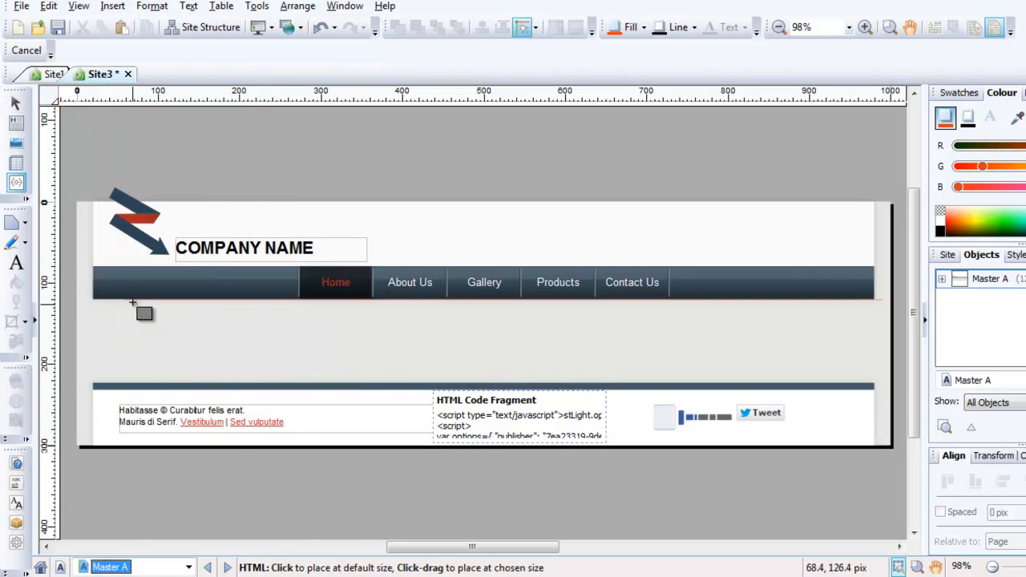
drag(136, 305, 303, 368)
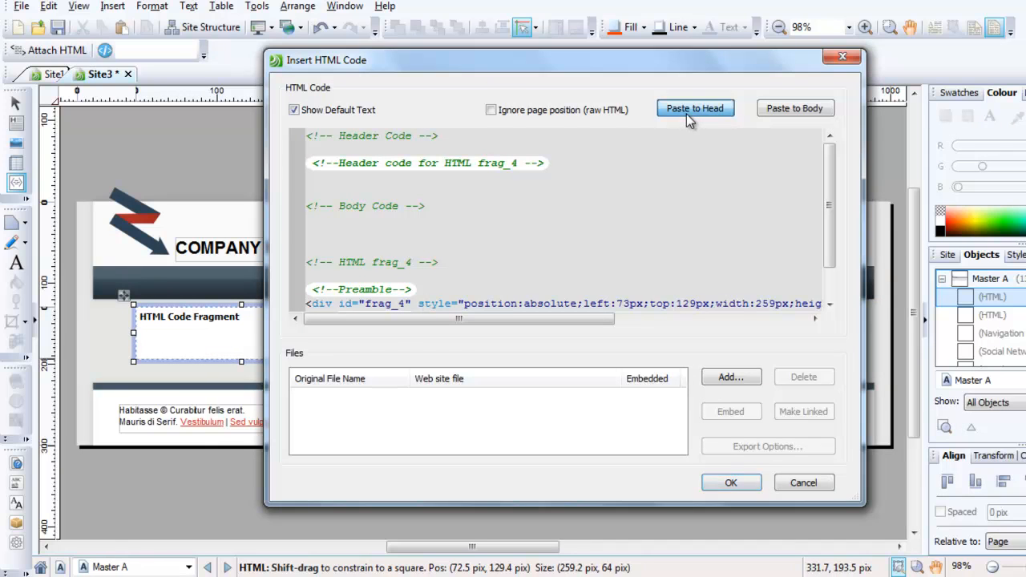
click(695, 108)
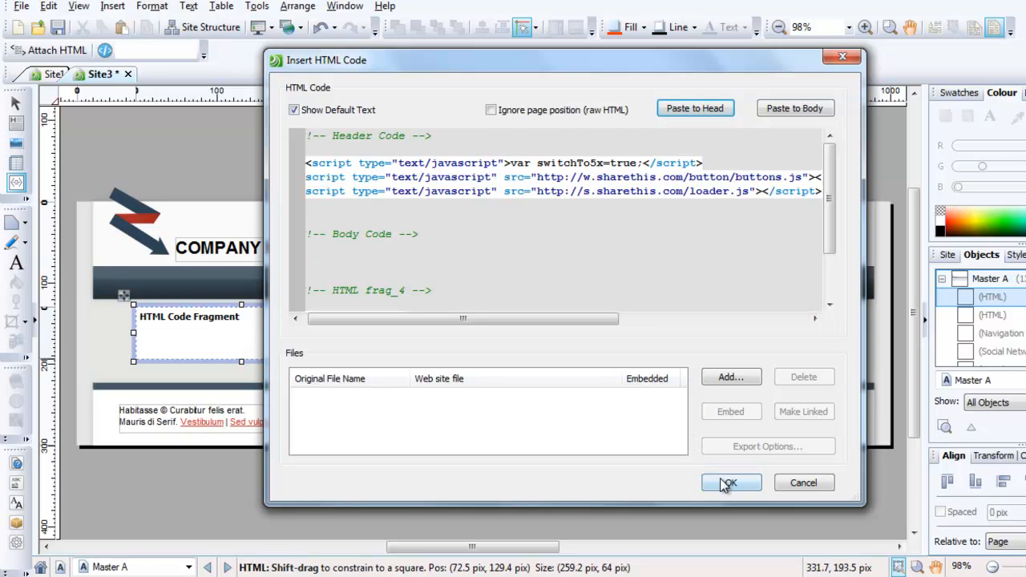
click(730, 483)
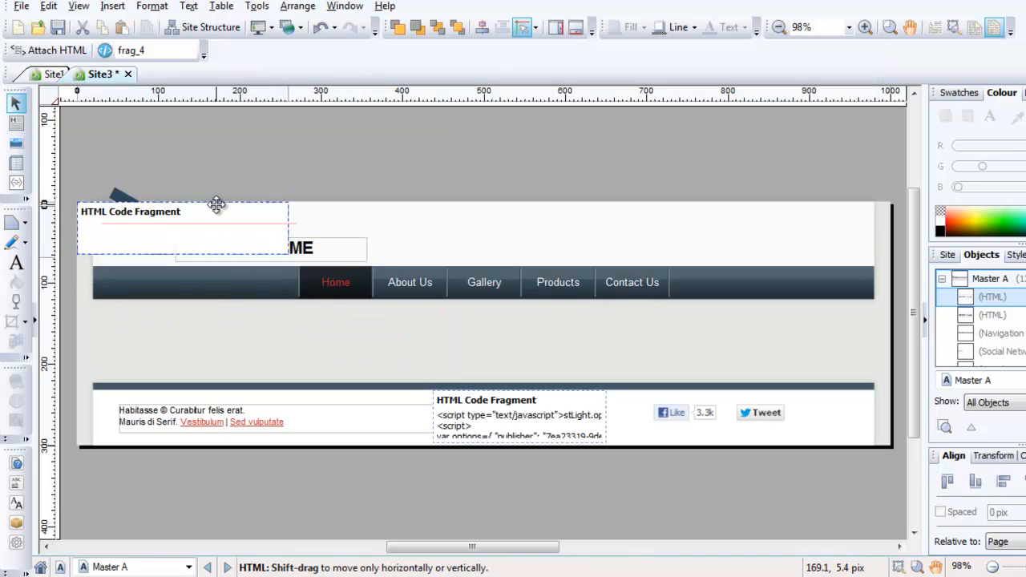
Move the new code fragment to the page's top-left edge over the logo.
drag(216, 205, 214, 257)
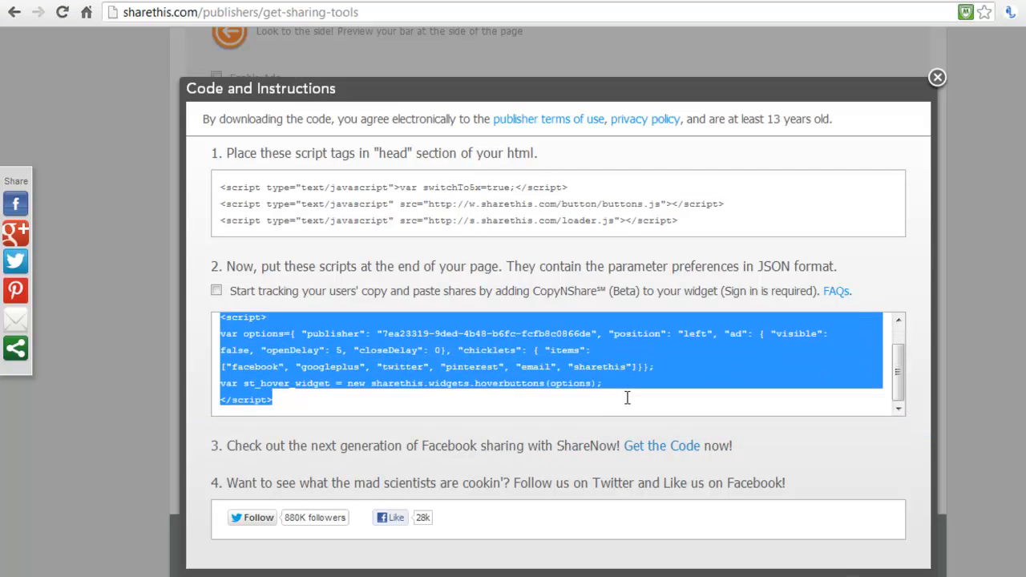
mouse_move(640, 393)
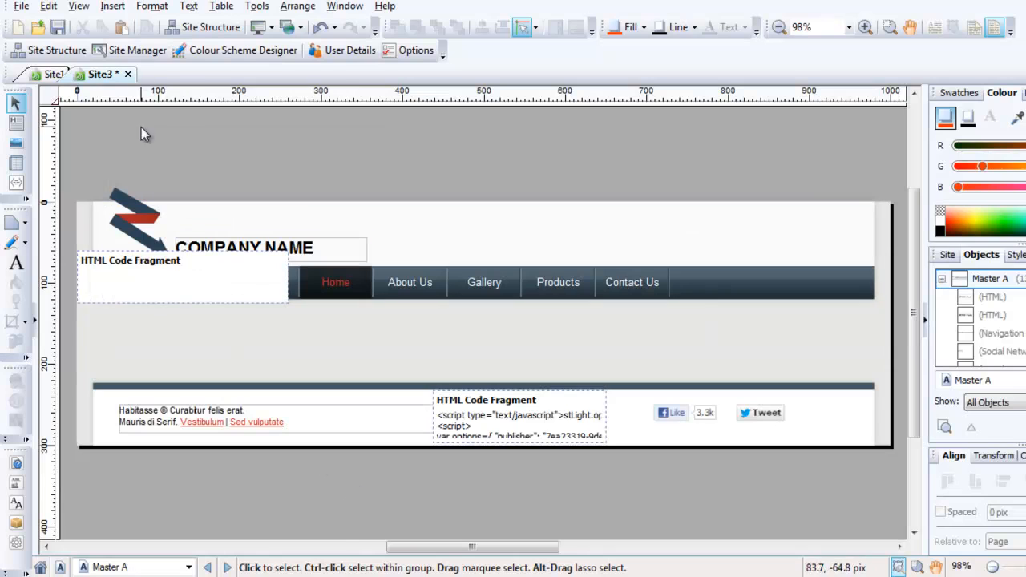
Add a second HTML fragment pasting the ShareThis end-of-page scripts into the body, removing the footer fragment.
click(112, 6)
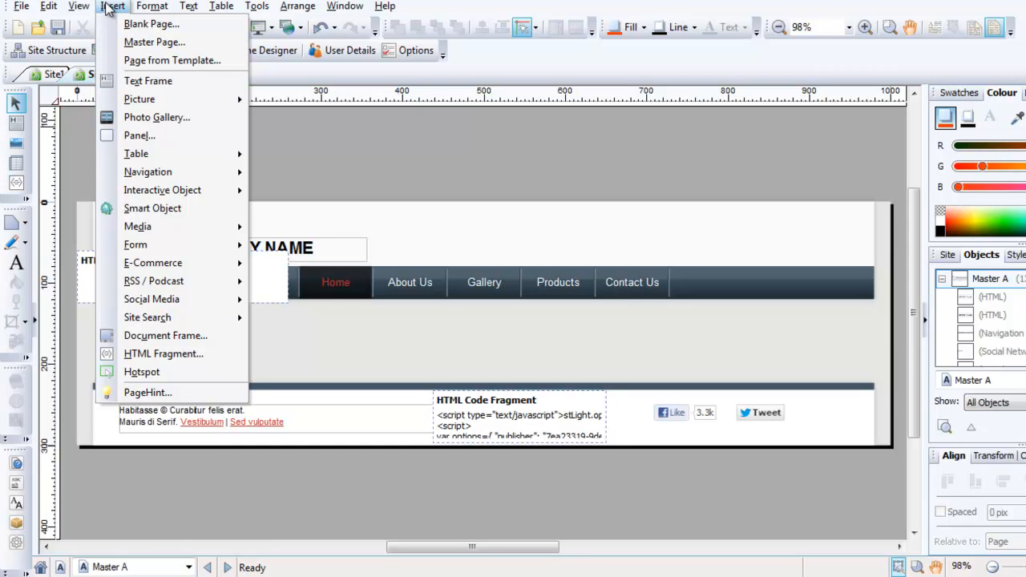
mouse_move(162, 190)
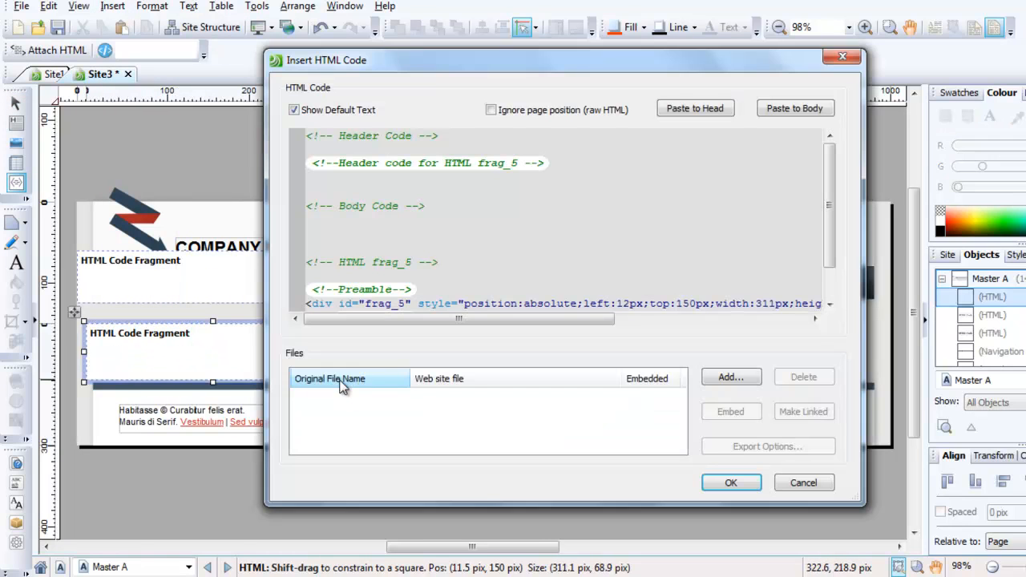
click(795, 108)
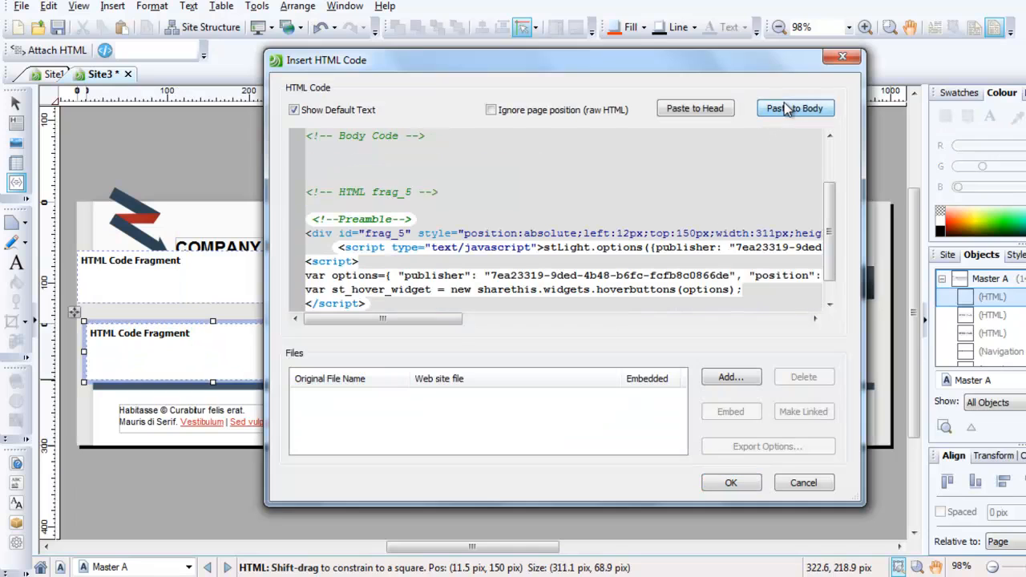
click(731, 482)
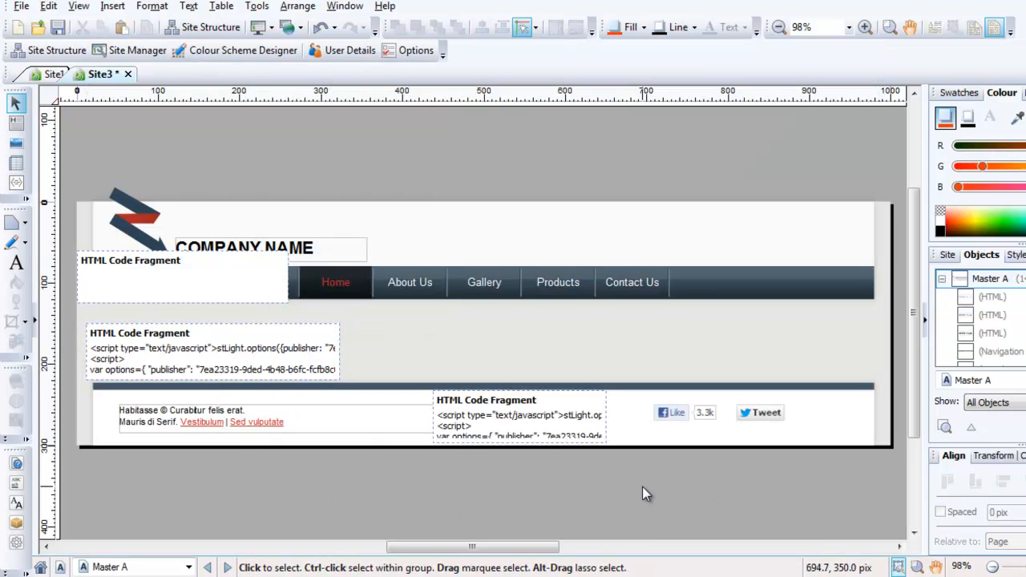
click(519, 417)
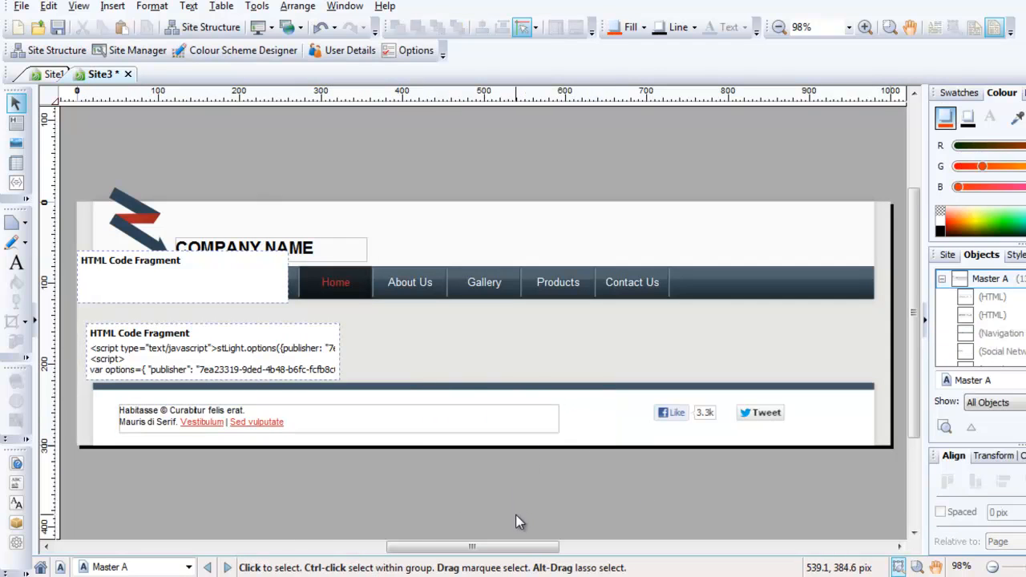
click(16, 123)
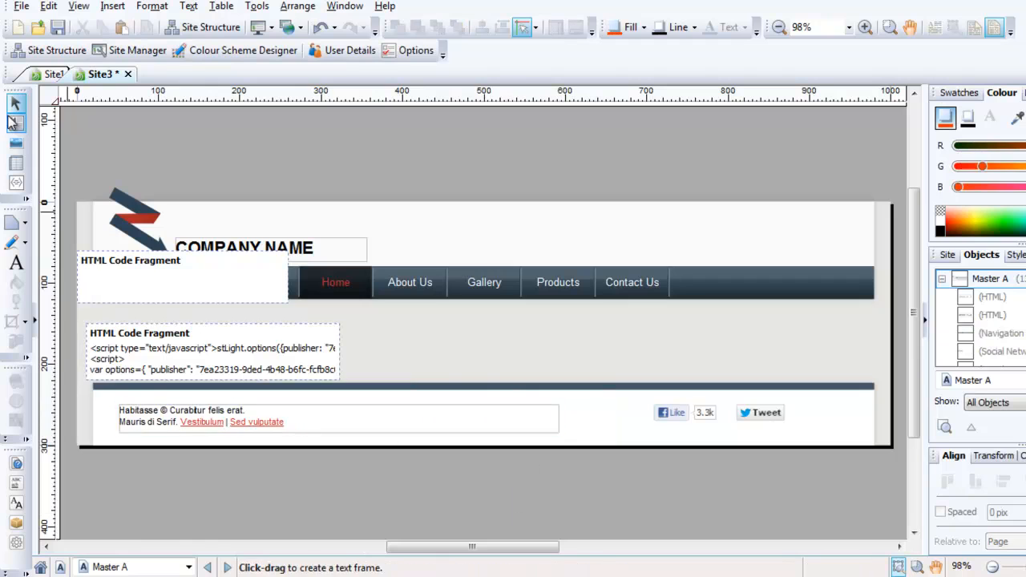
Preview the site in Google Chrome from the File menu.
click(22, 6)
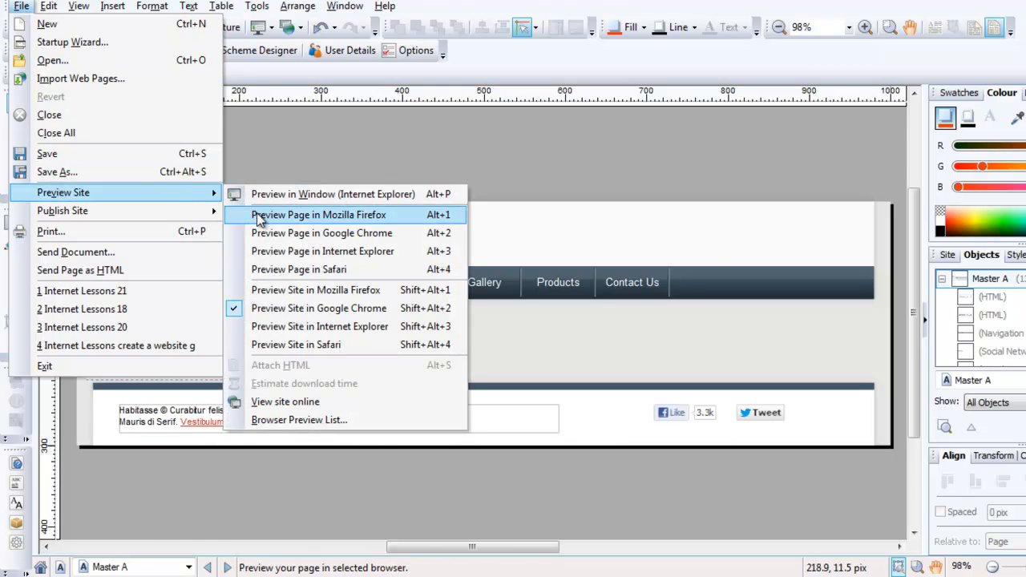
mouse_move(315, 290)
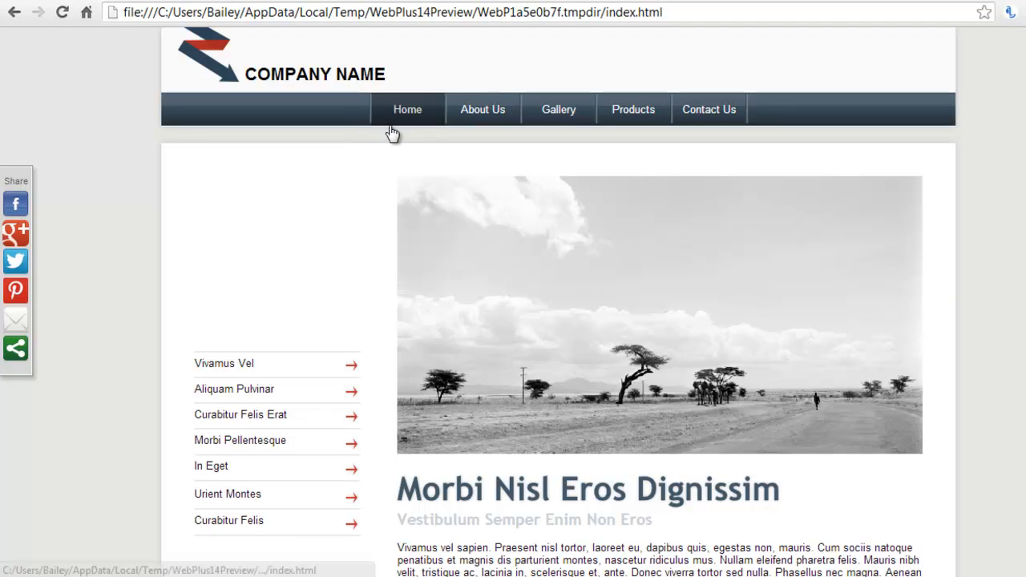
Visit the About Us and Gallery pages in the preview to check the share bar.
click(483, 109)
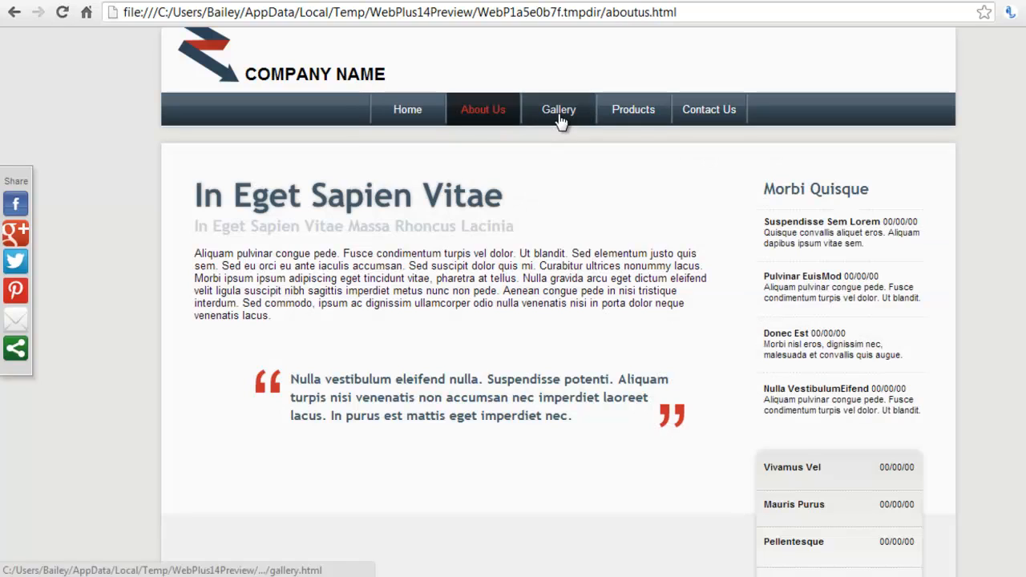
click(559, 109)
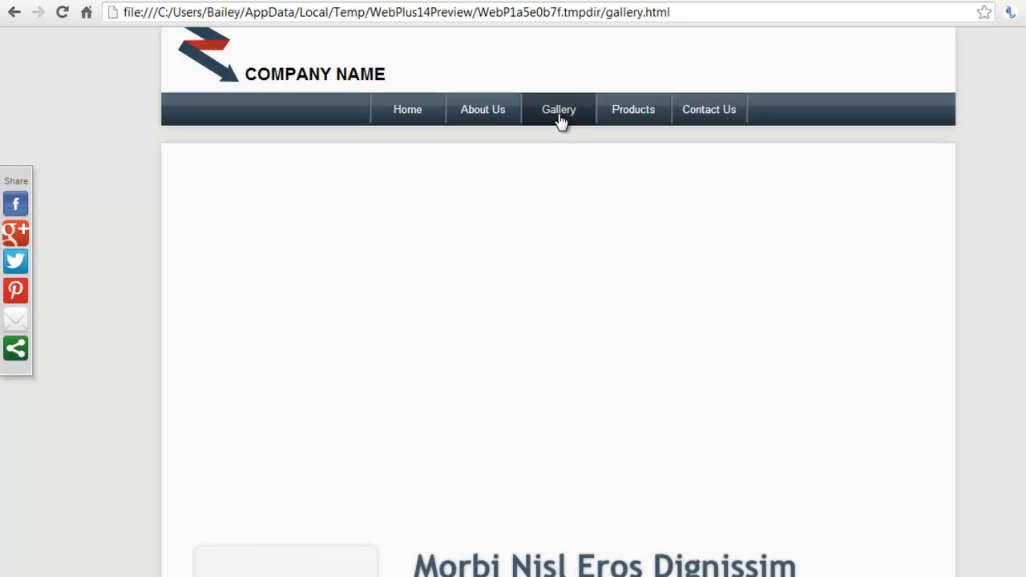
click(559, 110)
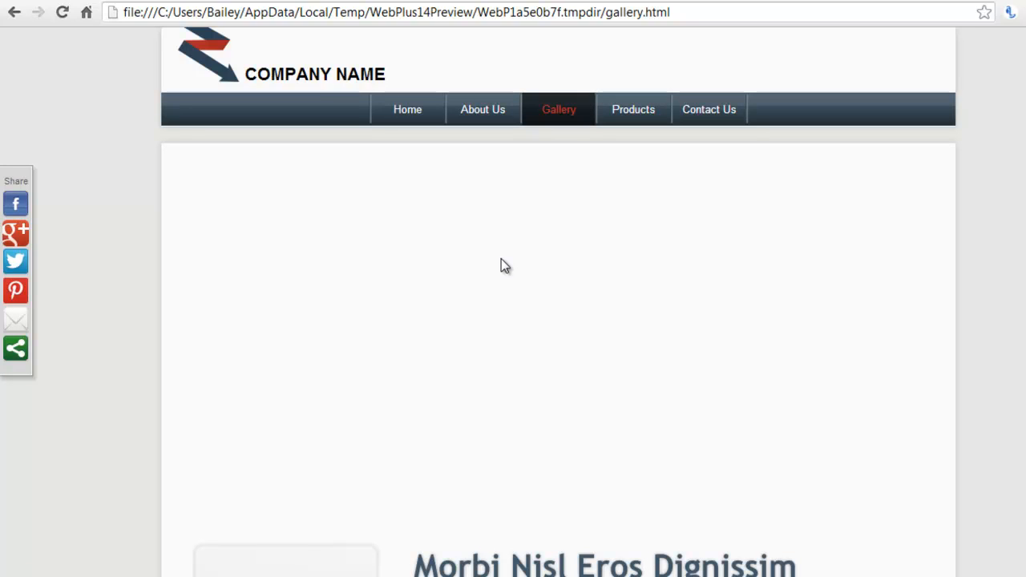